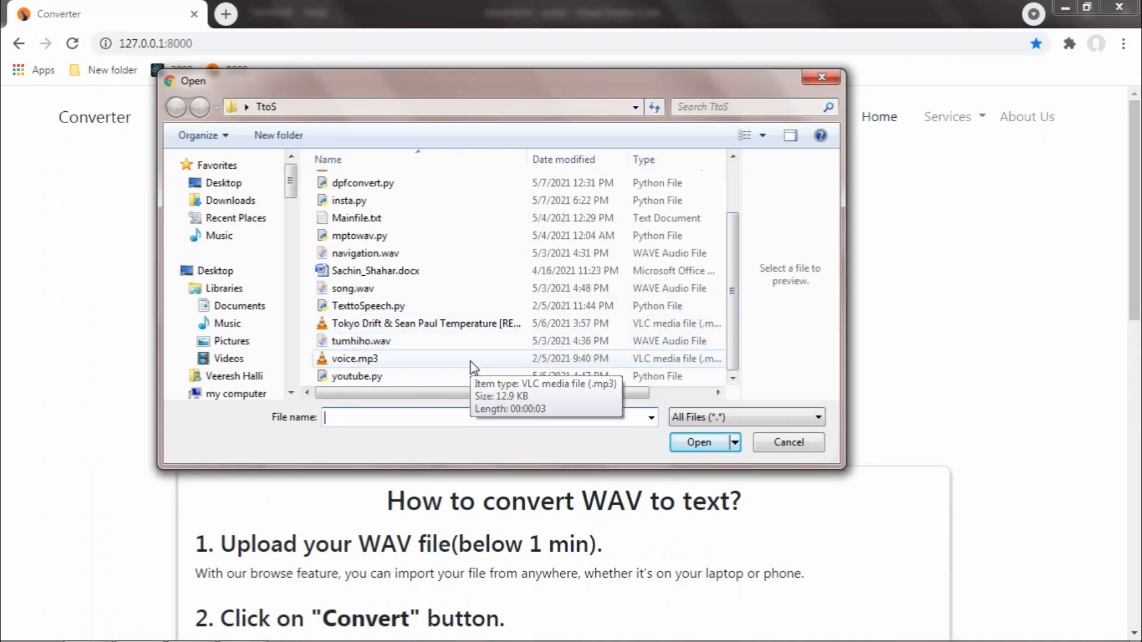
# Select voice.mp3 in the TtoS folder and confirm it as the upload
pyautogui.click(355, 357)
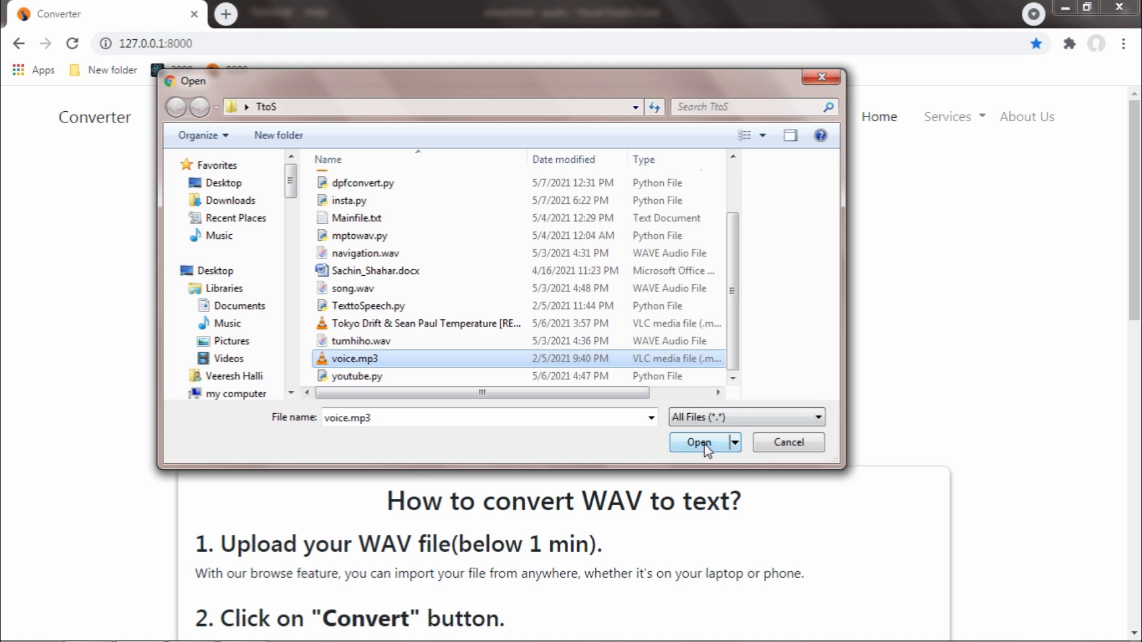
pyautogui.click(697, 443)
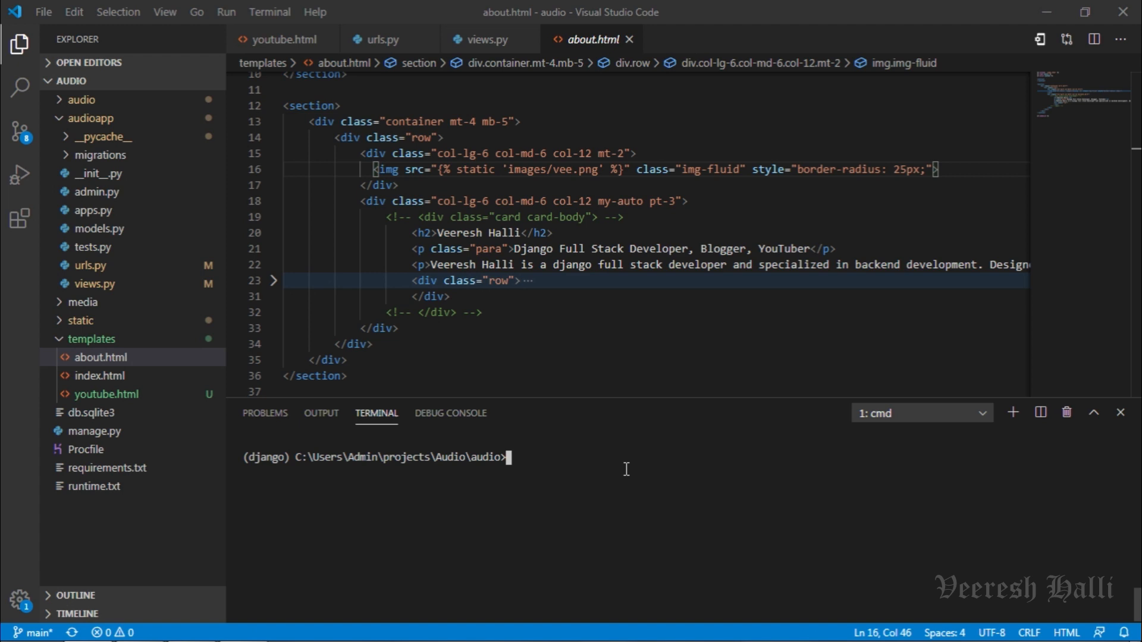
# Run 'python manage.py runserver' in the VS Code terminal
pyautogui.write('p')
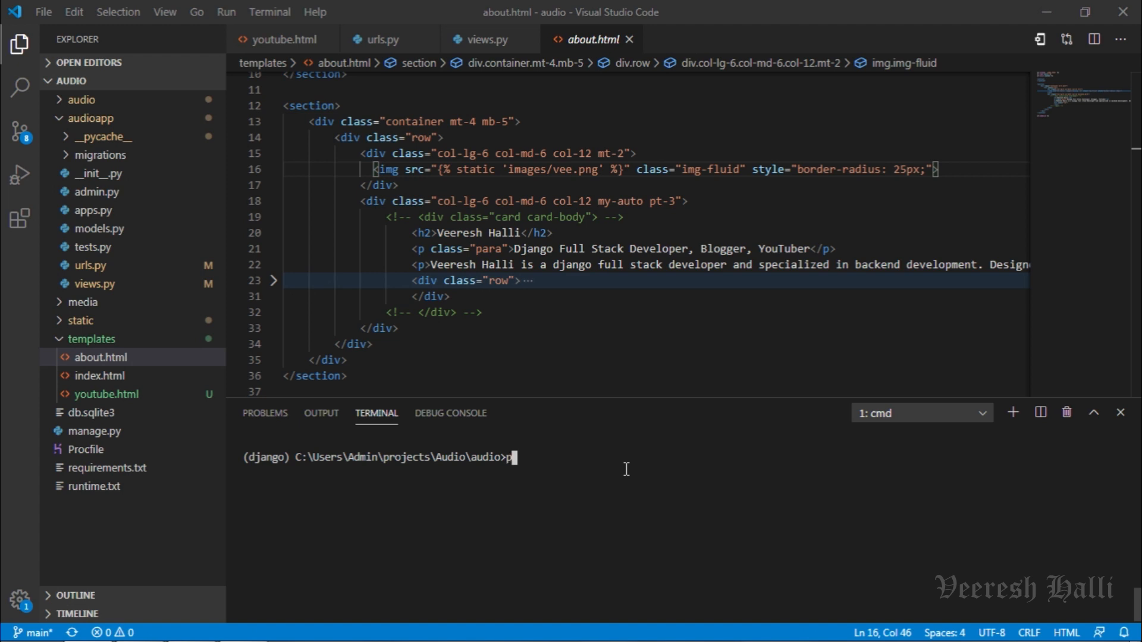
pyautogui.write('ython manage')
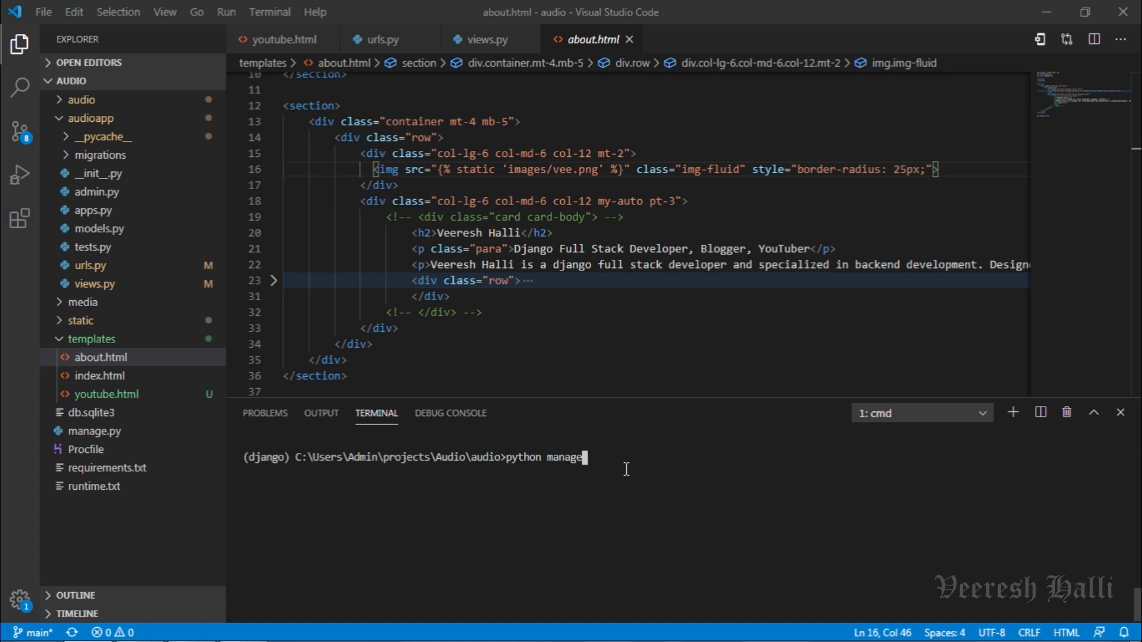
pyautogui.write('.py runser')
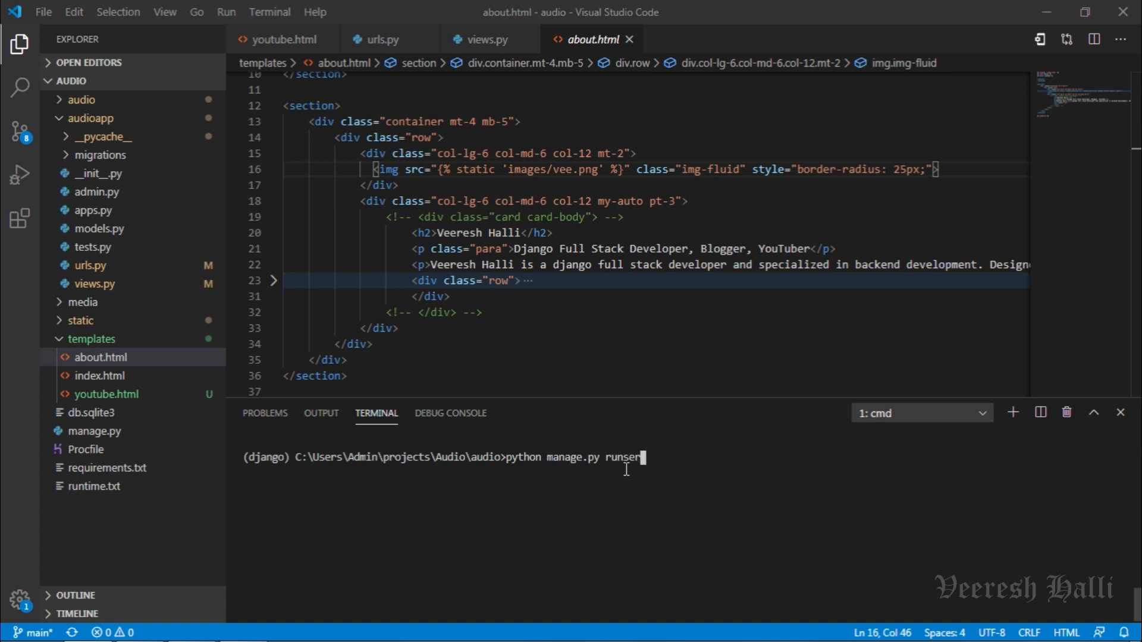
pyautogui.press('enter')
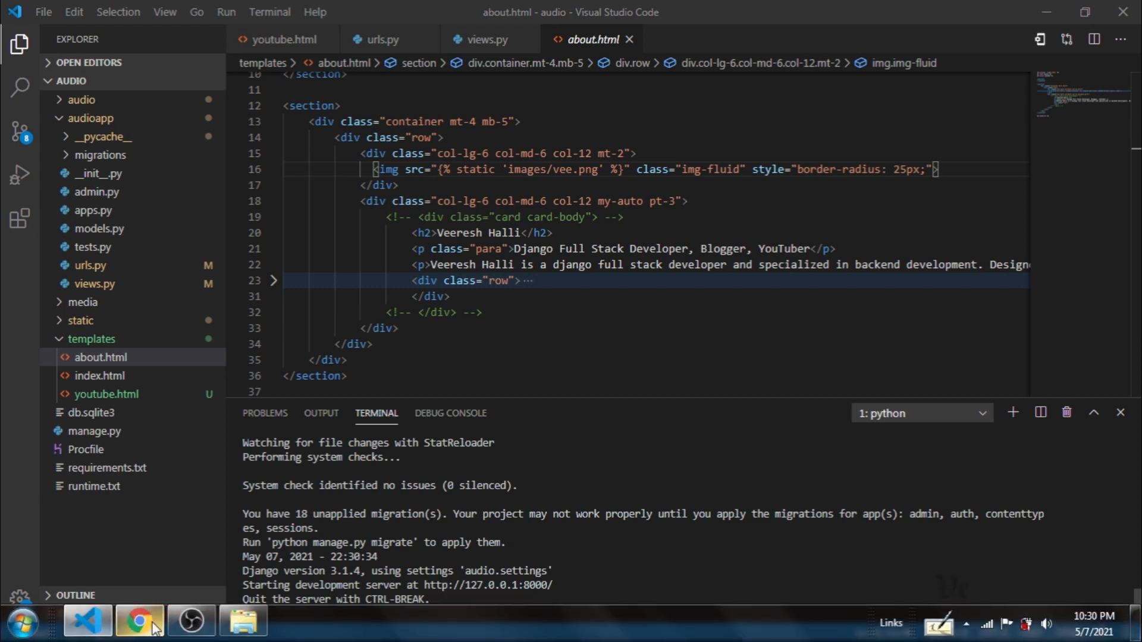
# Load the 127.0.0.1:8000 bookmark in Chrome and scroll through the steps and FAQ
pyautogui.click(138, 621)
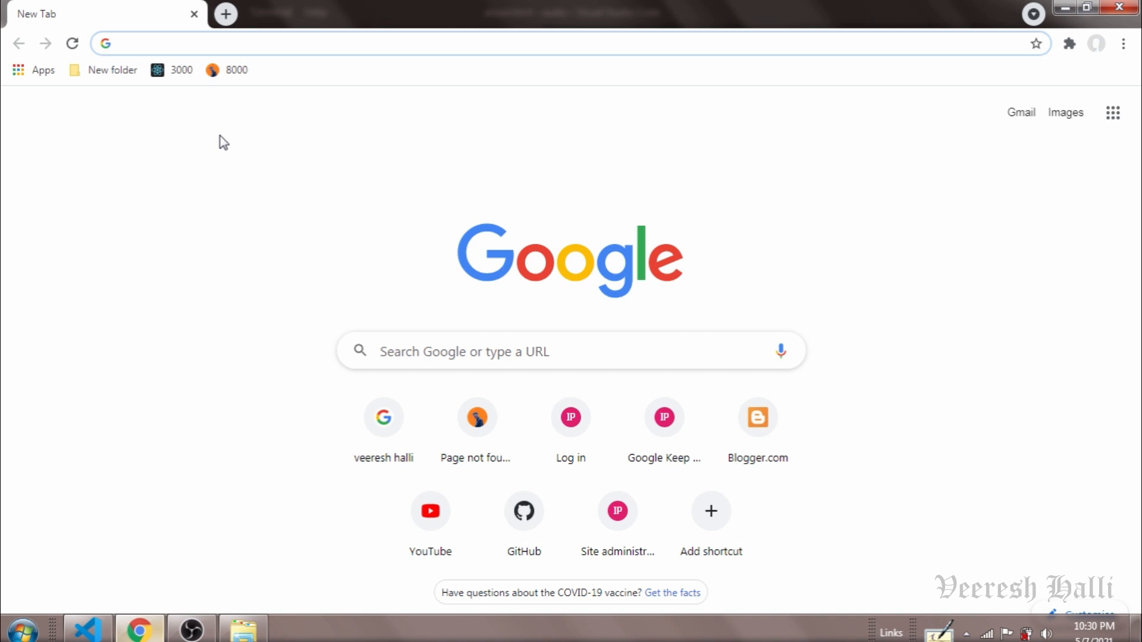
pyautogui.click(236, 71)
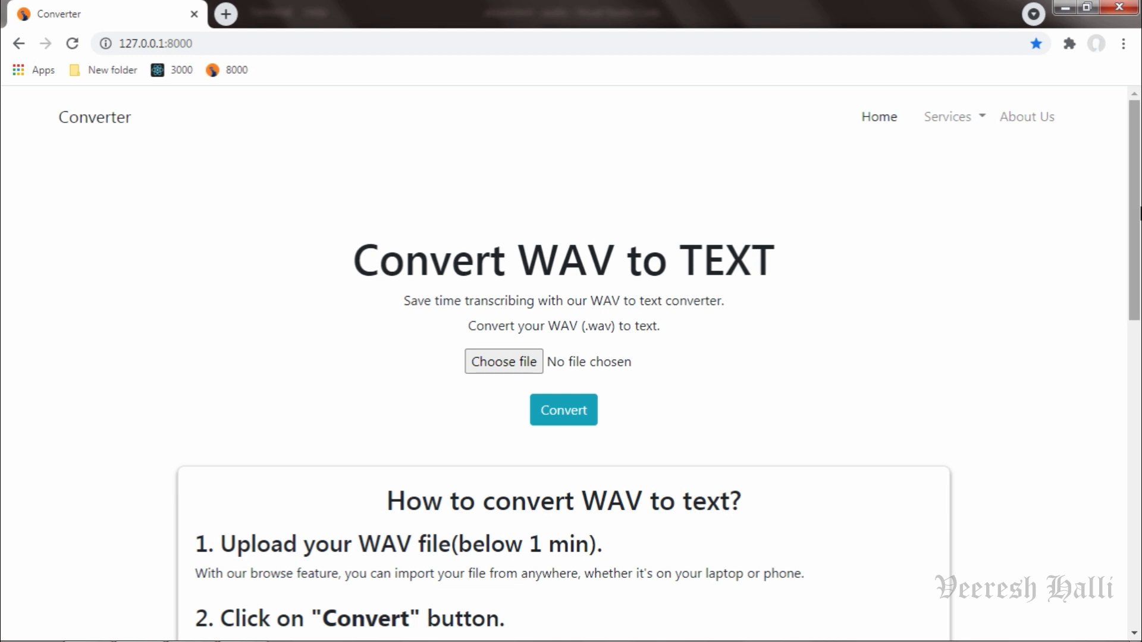
pyautogui.scroll(-3)
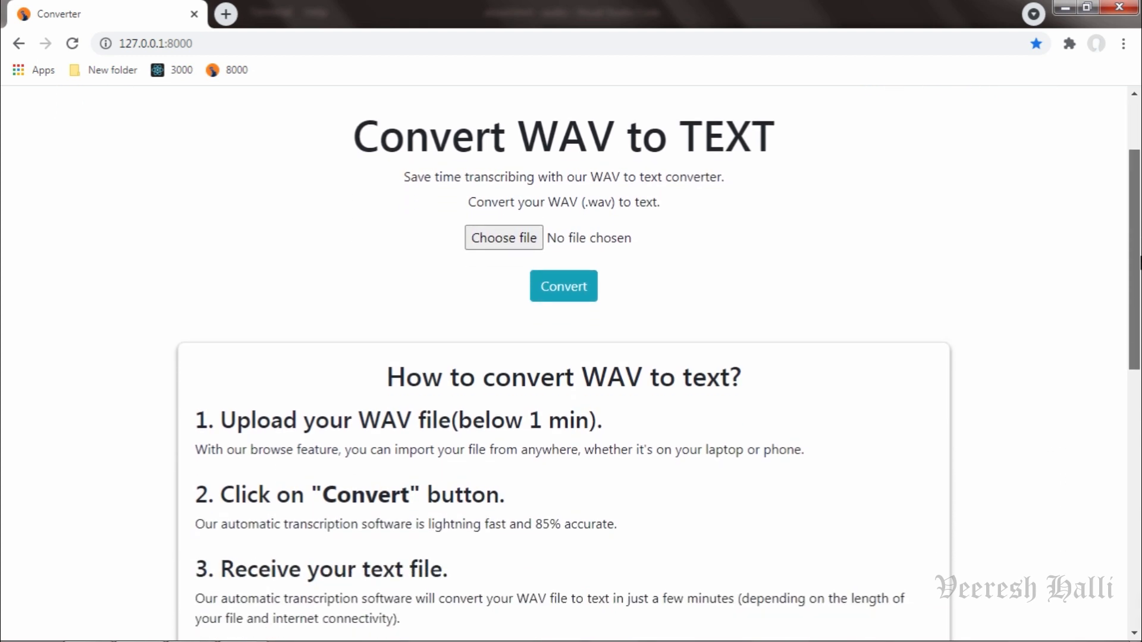
pyautogui.scroll(-3)
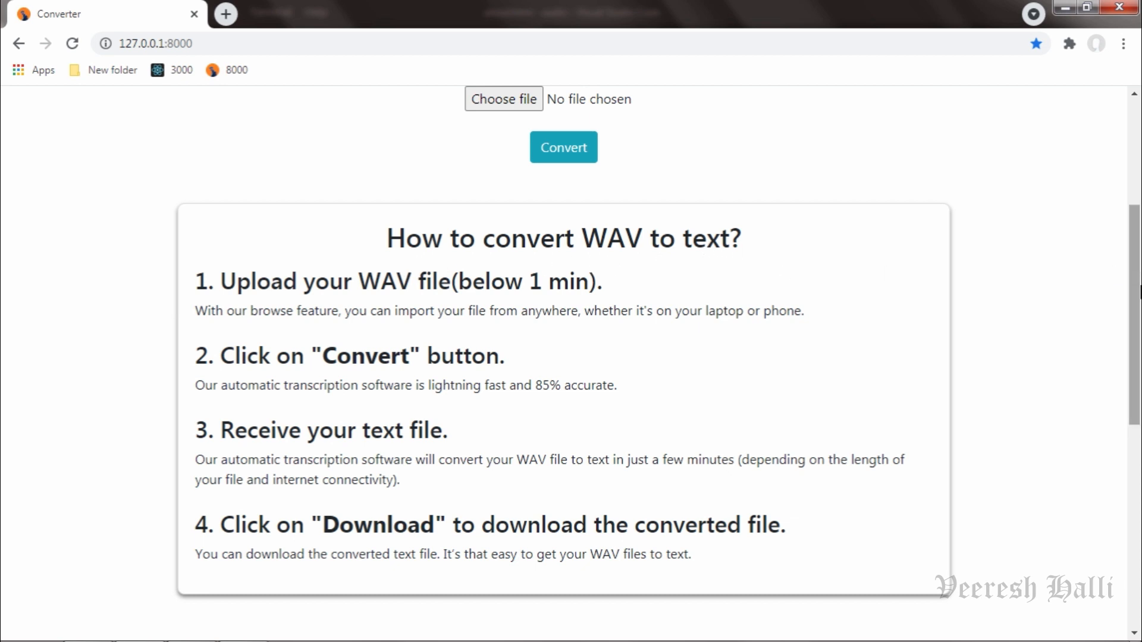
pyautogui.scroll(-3)
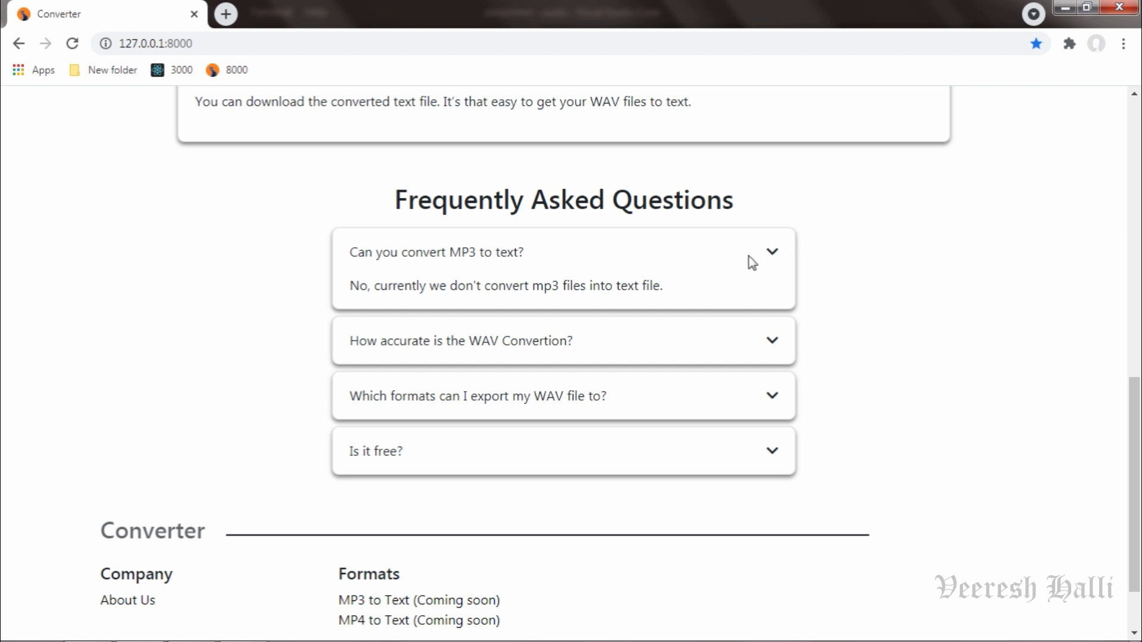
pyautogui.scroll(-3)
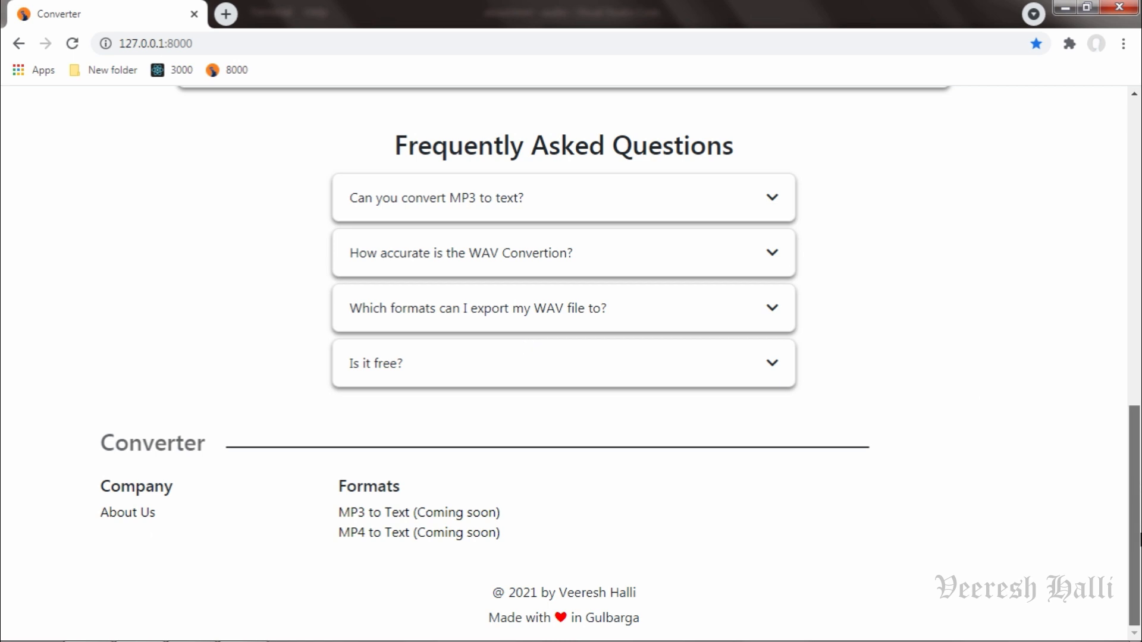
pyautogui.scroll(3)
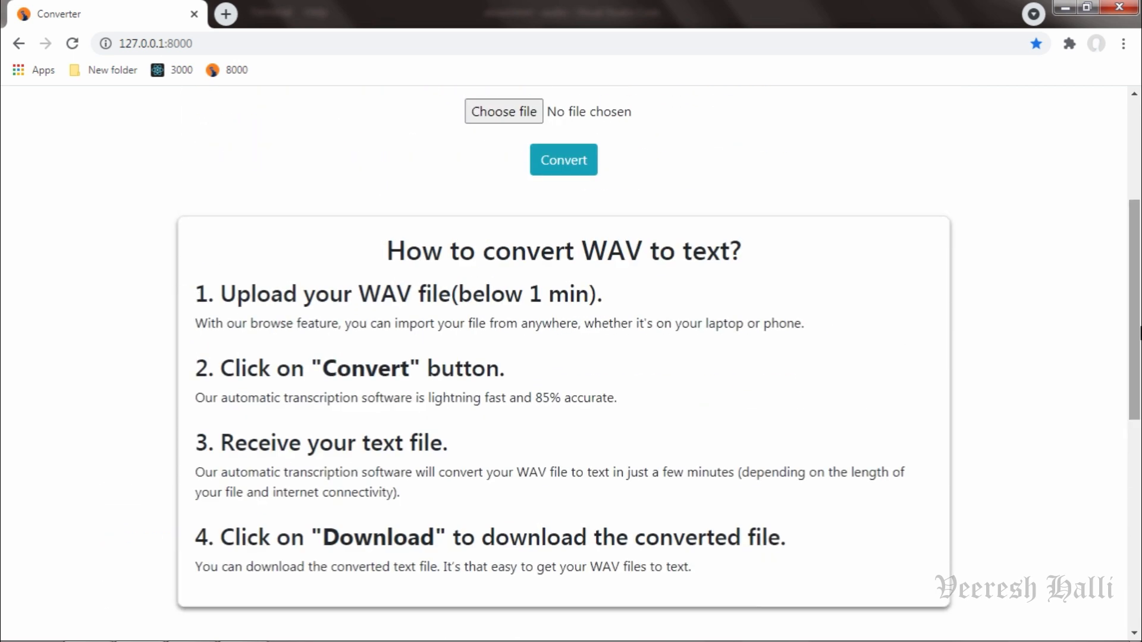
pyautogui.scroll(3)
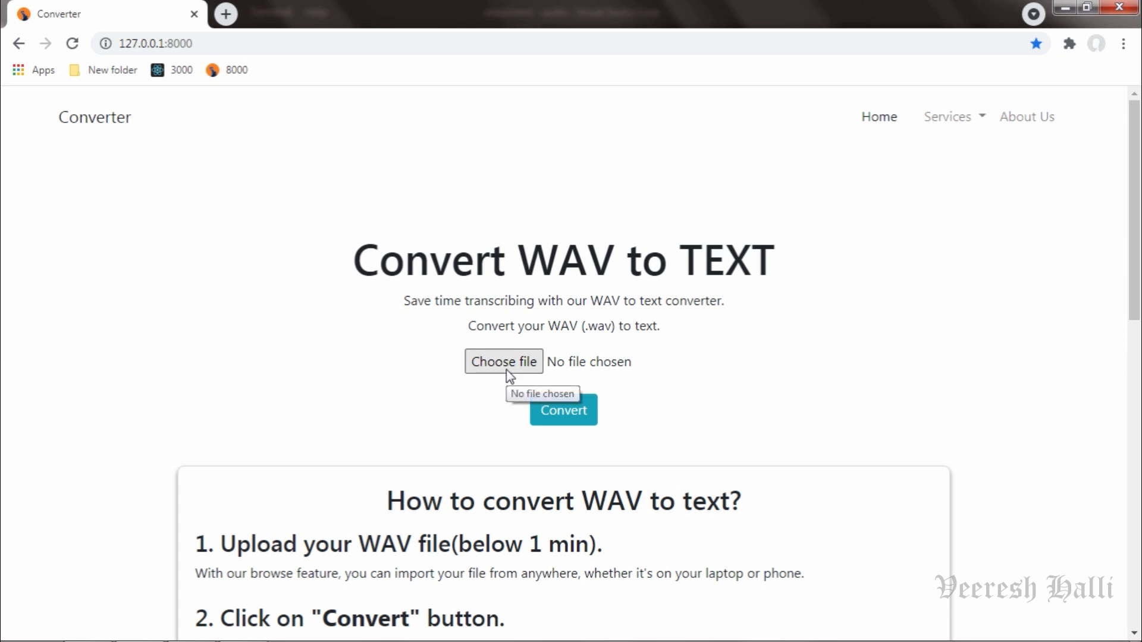
# Upload voice.mp3 and convert it, triggering the unsupported mp3 message
pyautogui.click(503, 362)
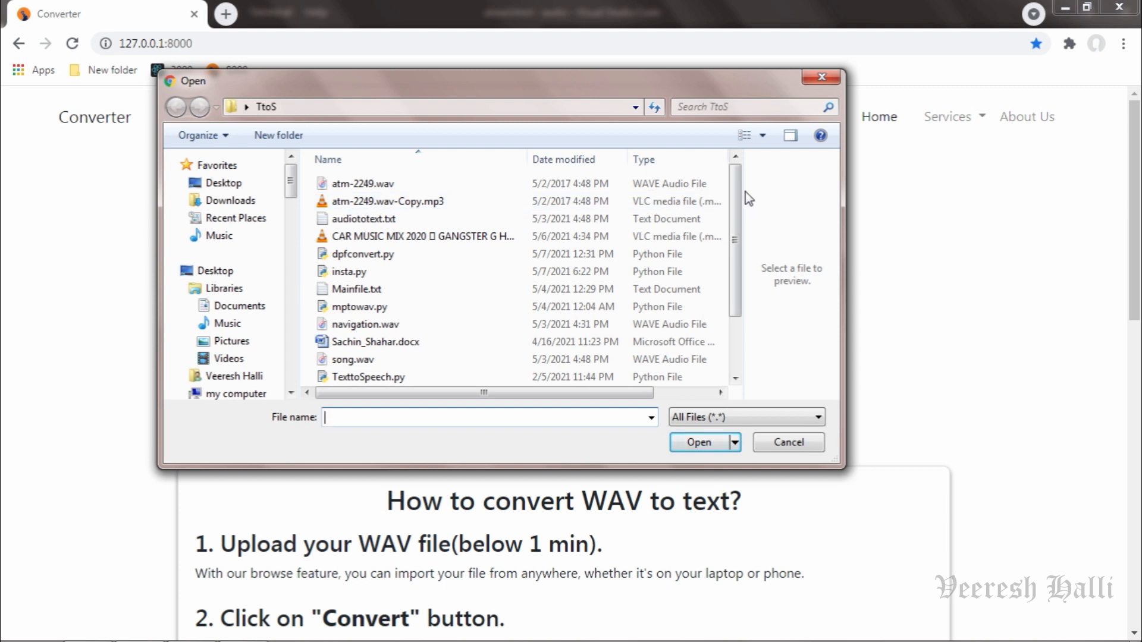
pyautogui.scroll(-3)
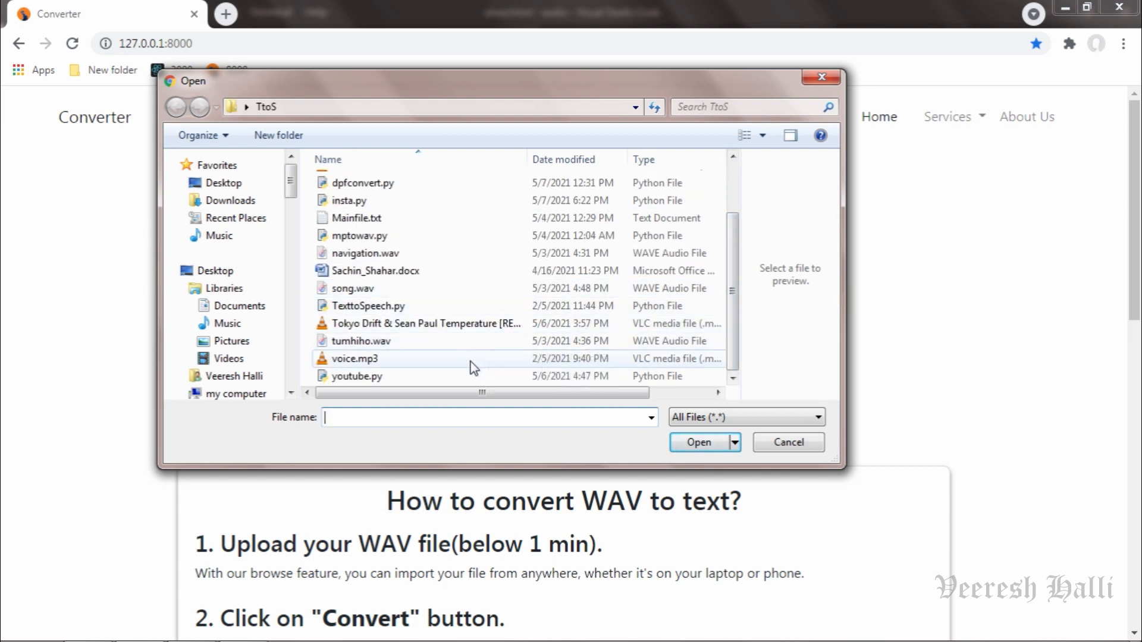
pyautogui.click(354, 358)
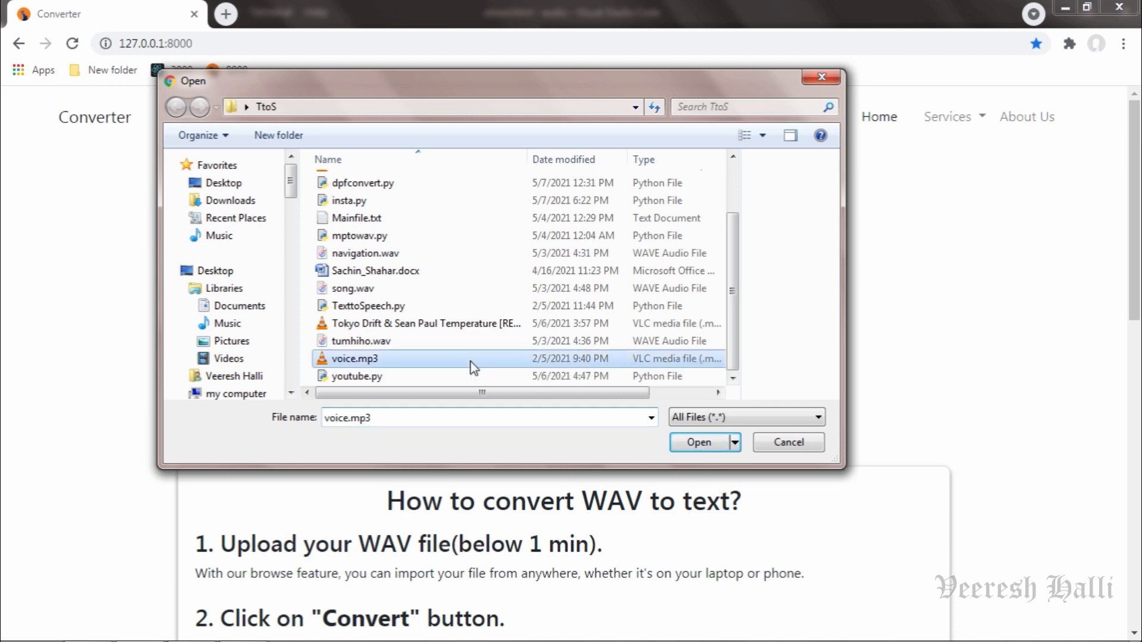
pyautogui.click(697, 442)
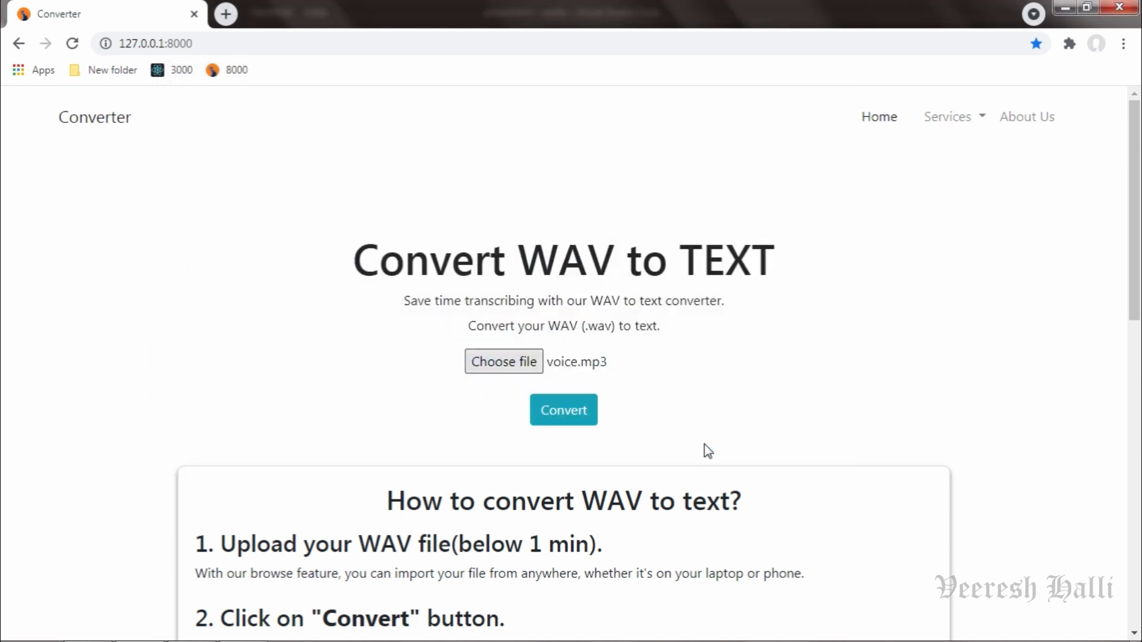
pyautogui.moveTo(567, 377)
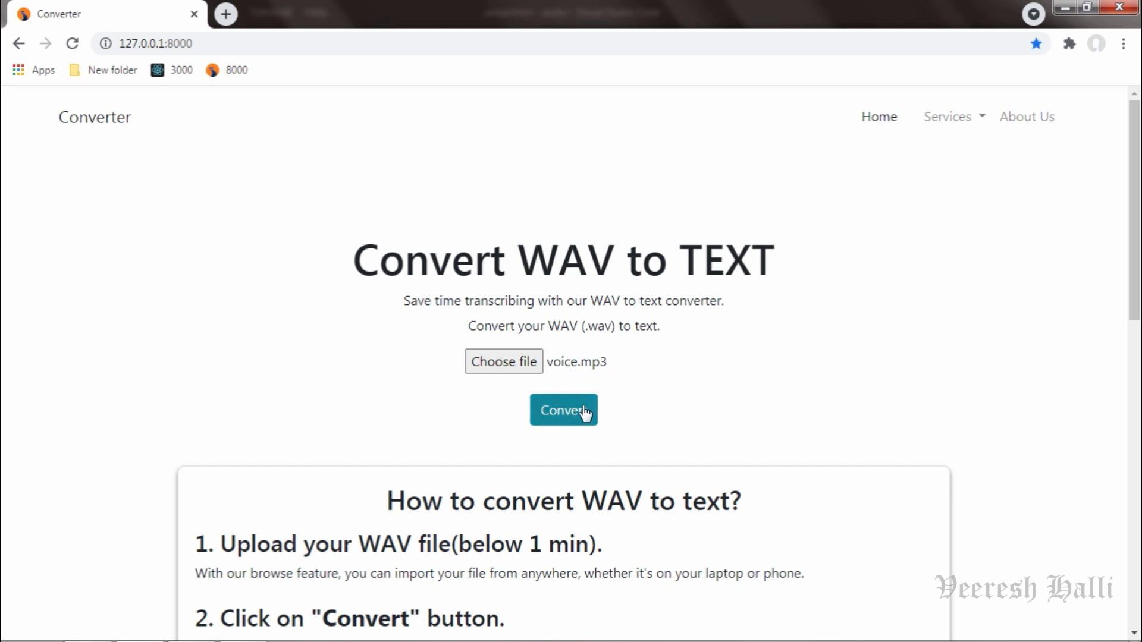
pyautogui.click(563, 410)
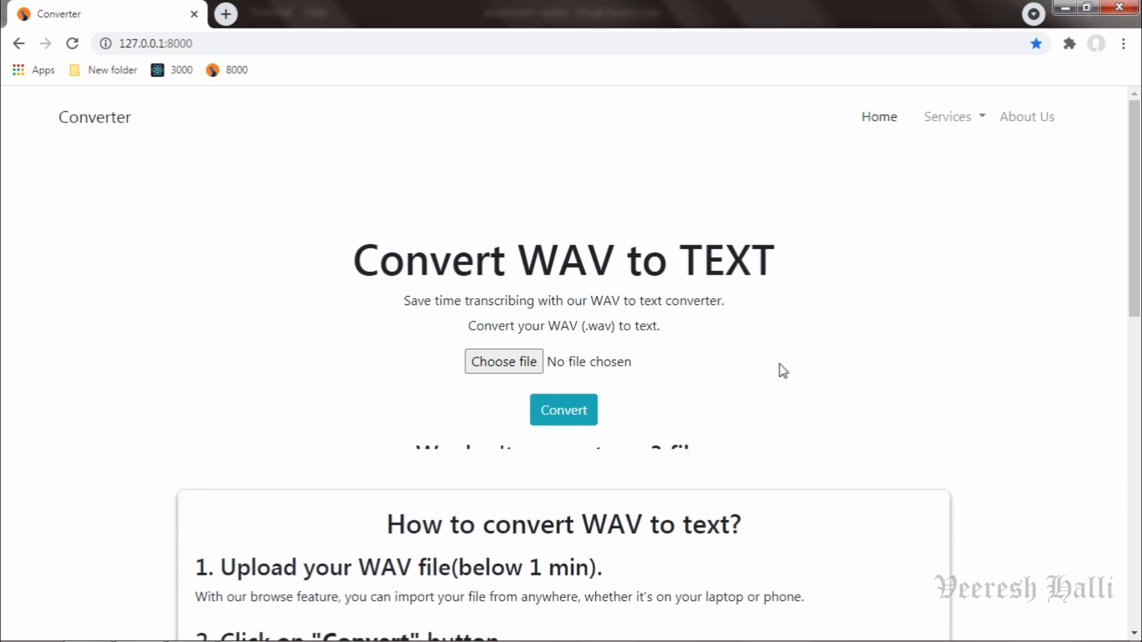
pyautogui.moveTo(503, 362)
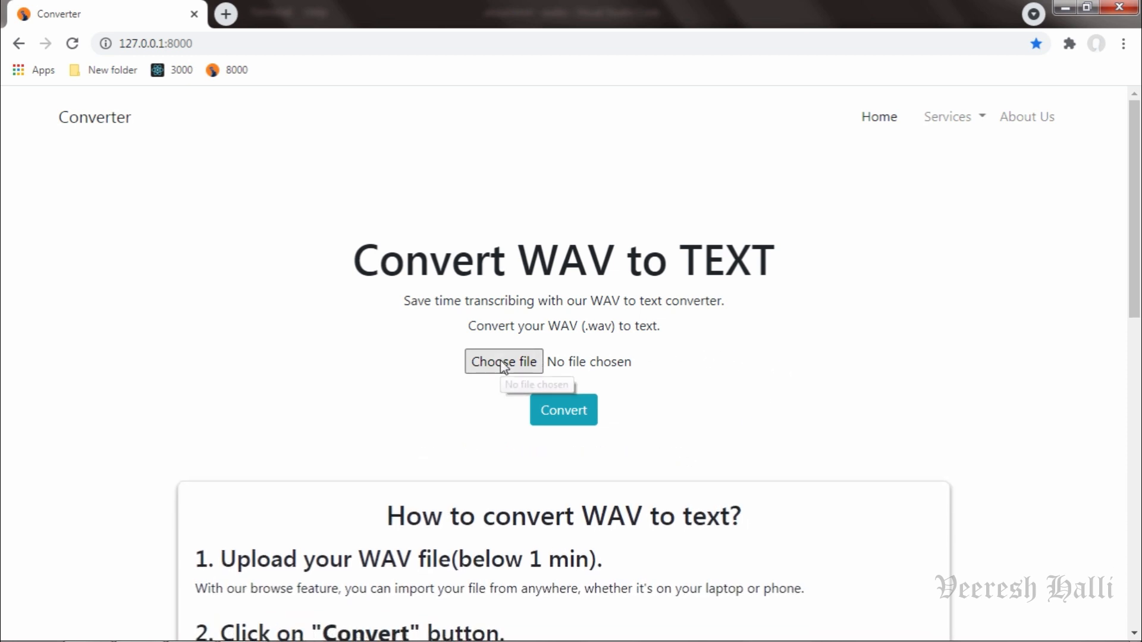
# Upload Mainfile.txt and convert it, getting the 'We don't support .txt files' message
pyautogui.click(503, 362)
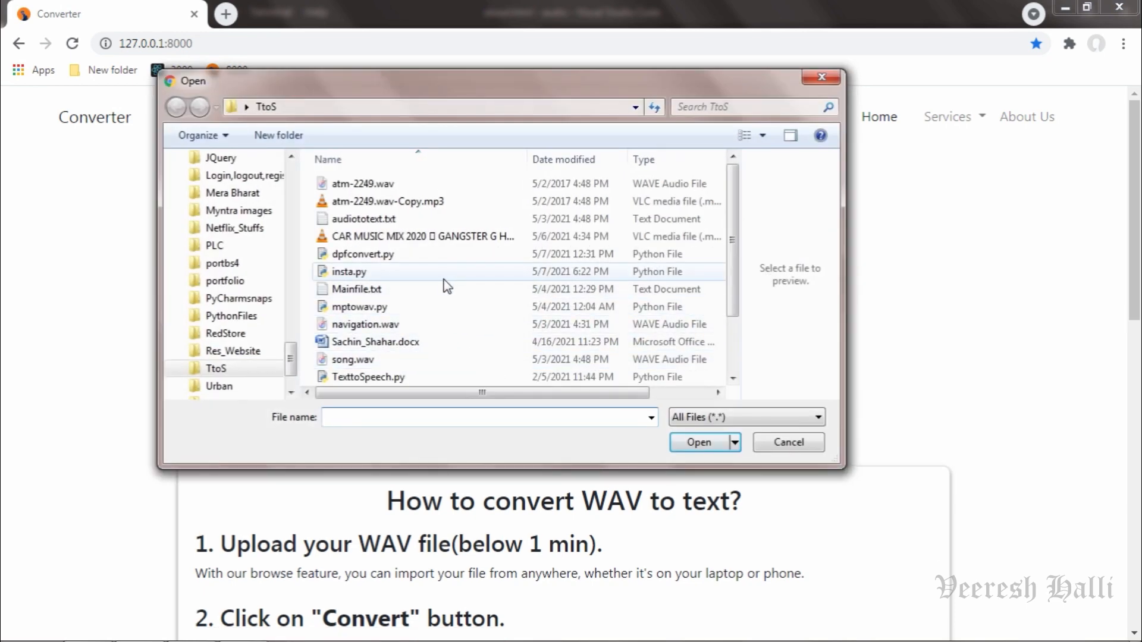
pyautogui.click(356, 289)
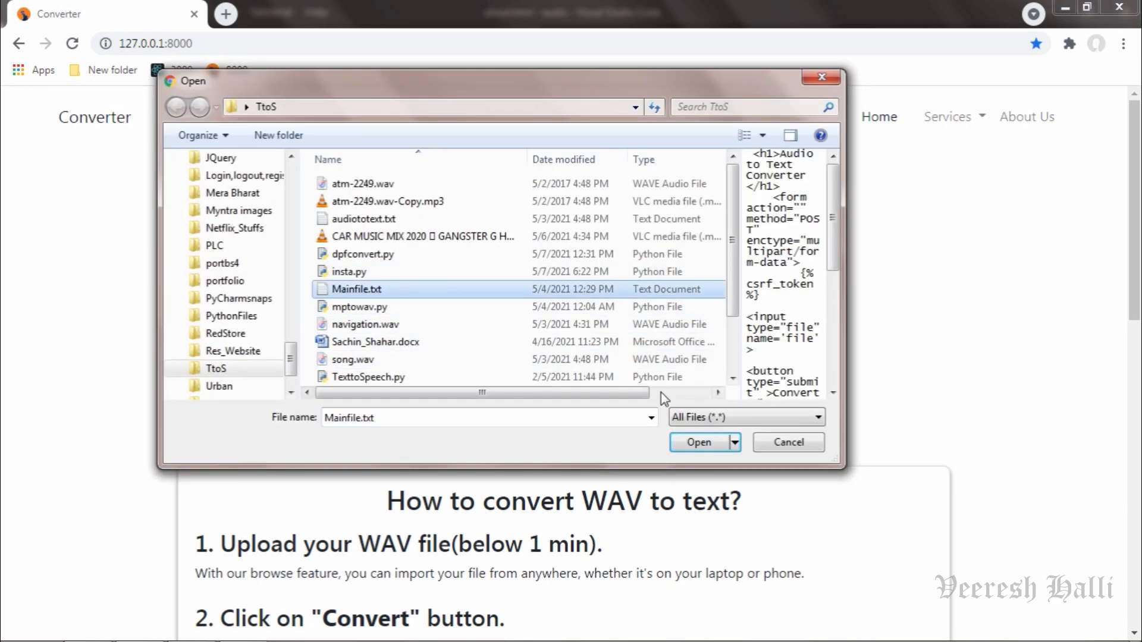
pyautogui.click(697, 442)
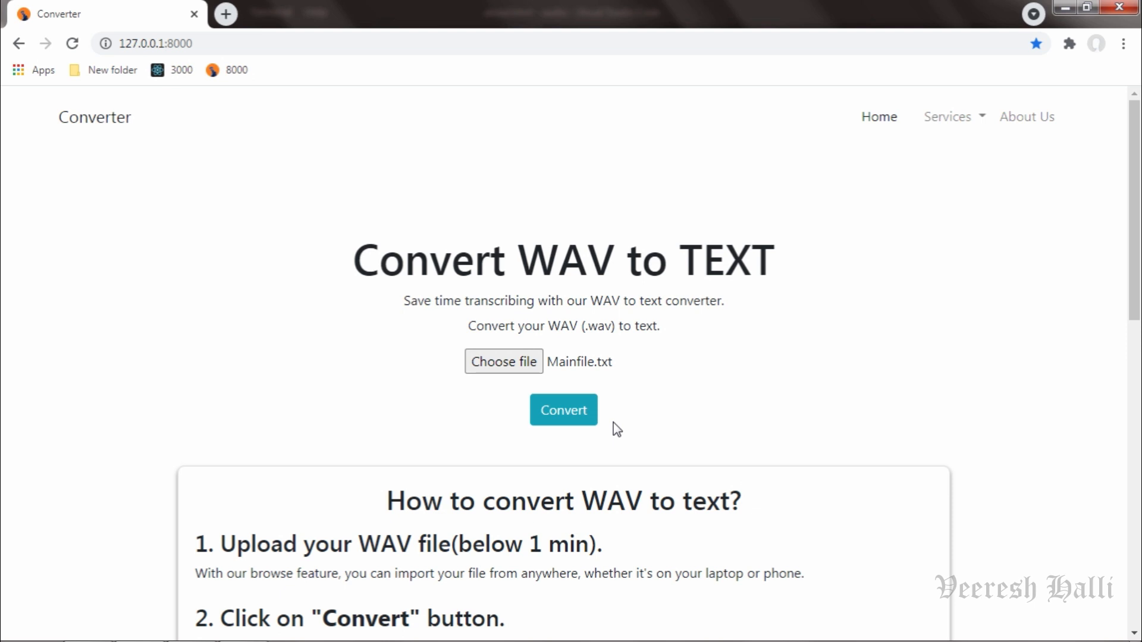
pyautogui.click(563, 409)
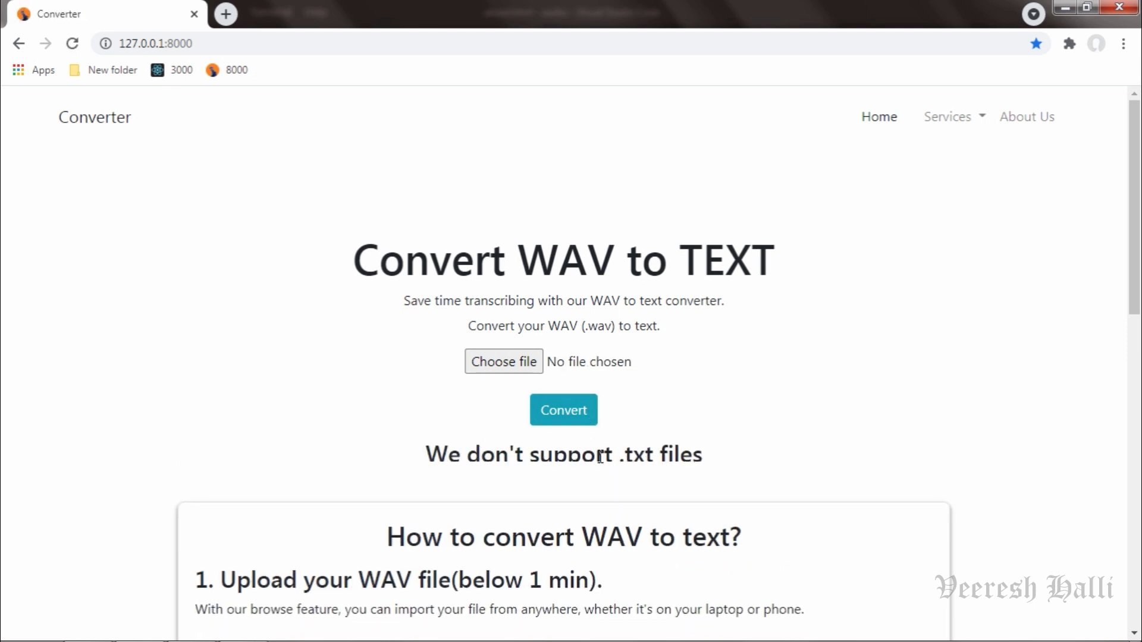
pyautogui.scroll(-3)
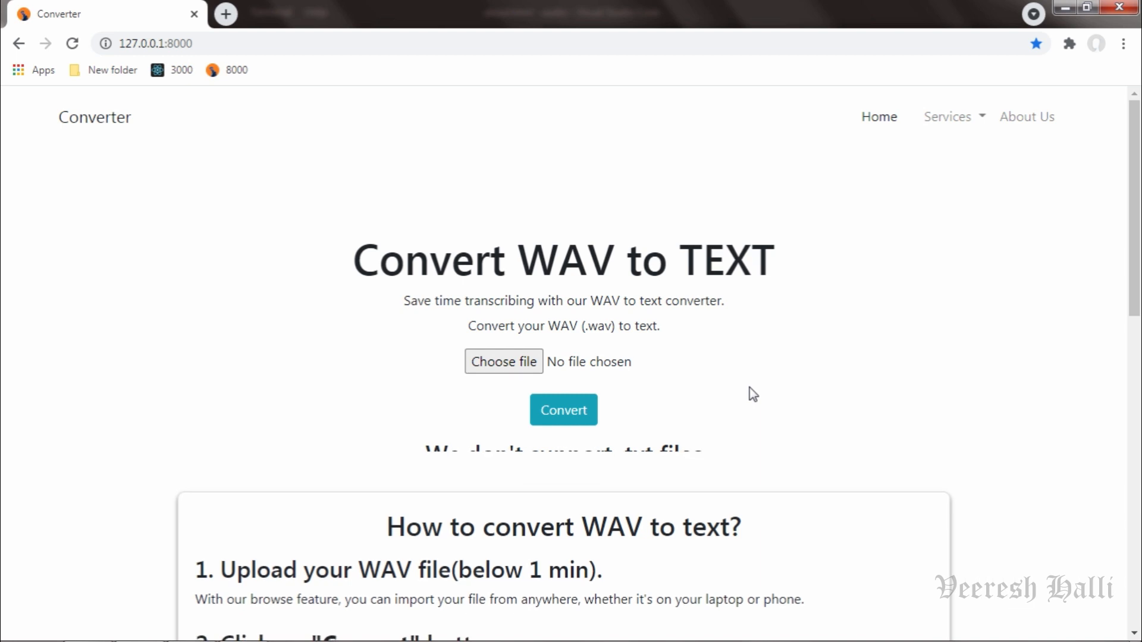
pyautogui.scroll(-3)
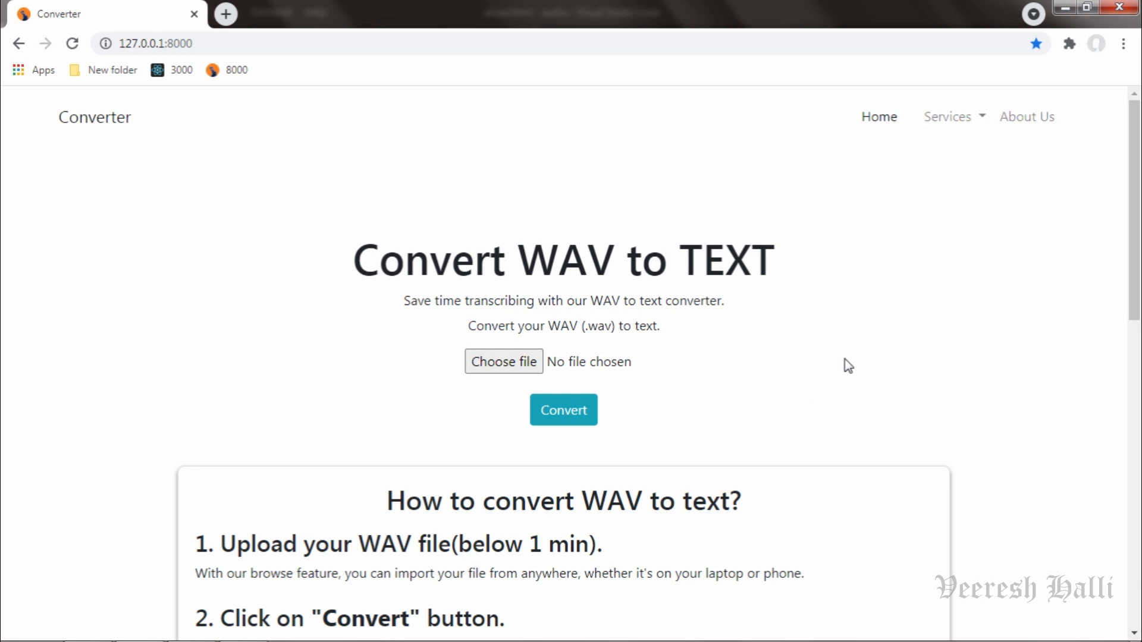
pyautogui.moveTo(791, 421)
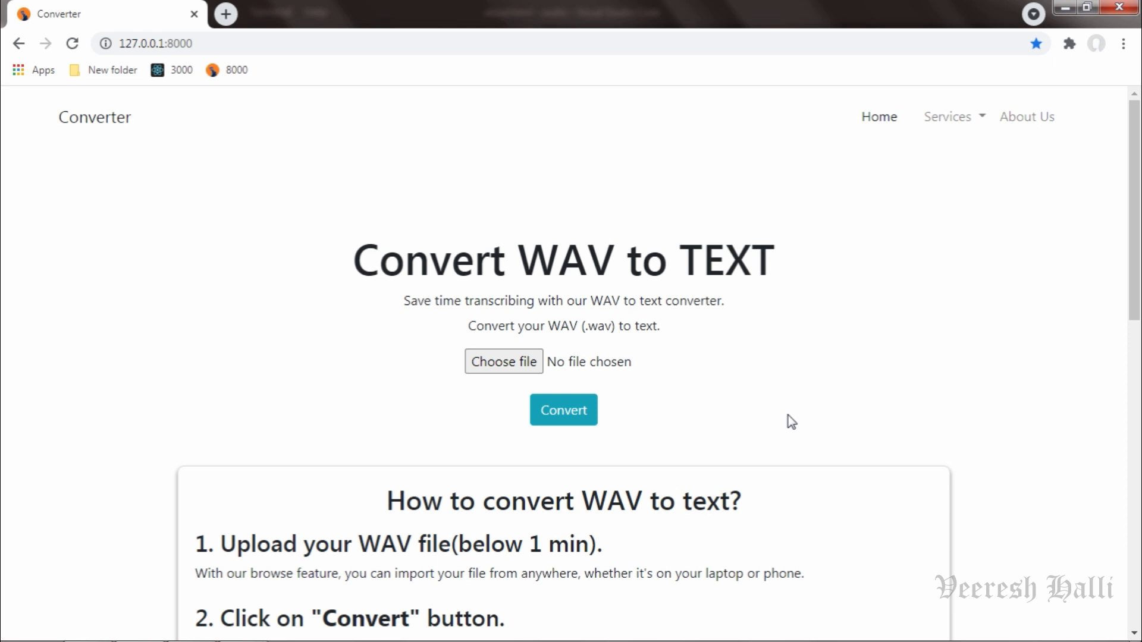
pyautogui.moveTo(652, 393)
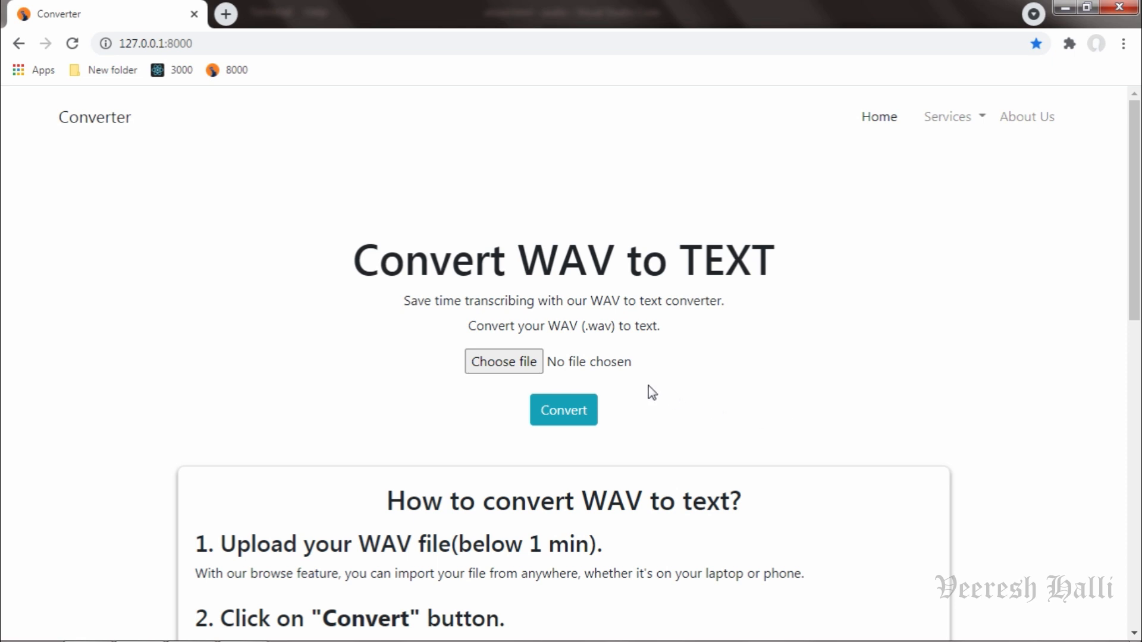
# Upload atm-2249.wav and convert it, showing the Converted Text section
pyautogui.click(503, 362)
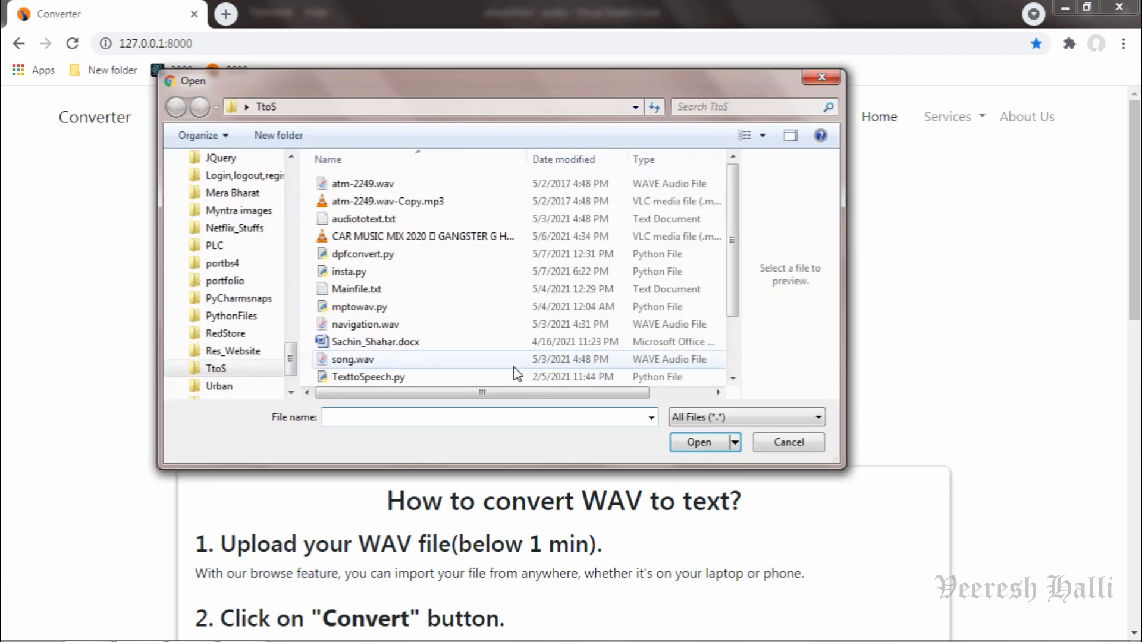
pyautogui.click(363, 184)
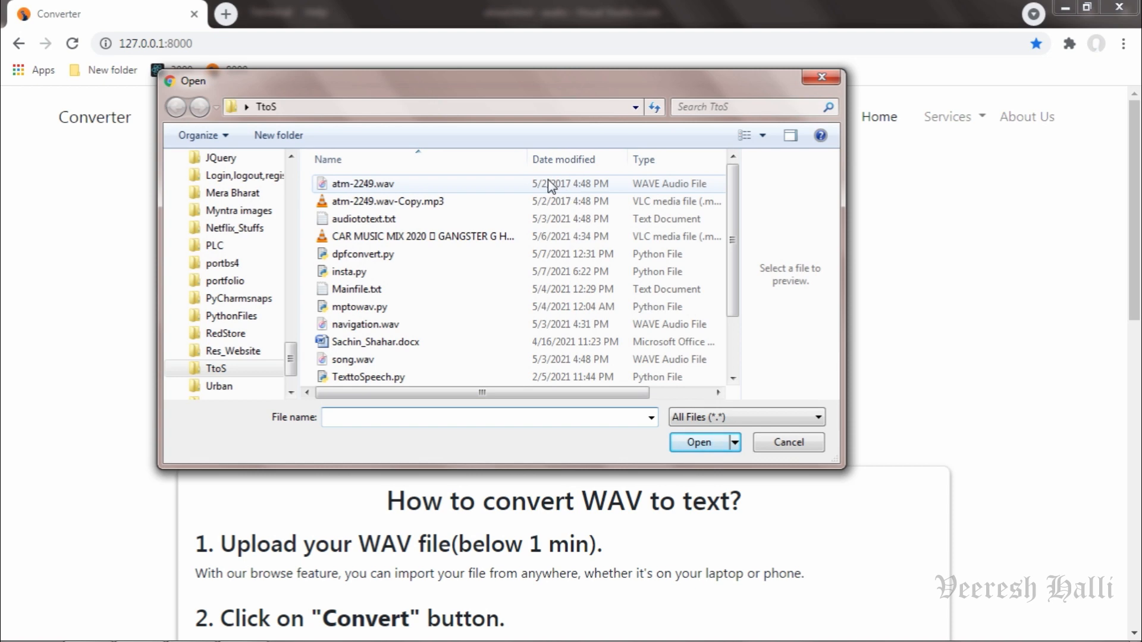
pyautogui.click(361, 183)
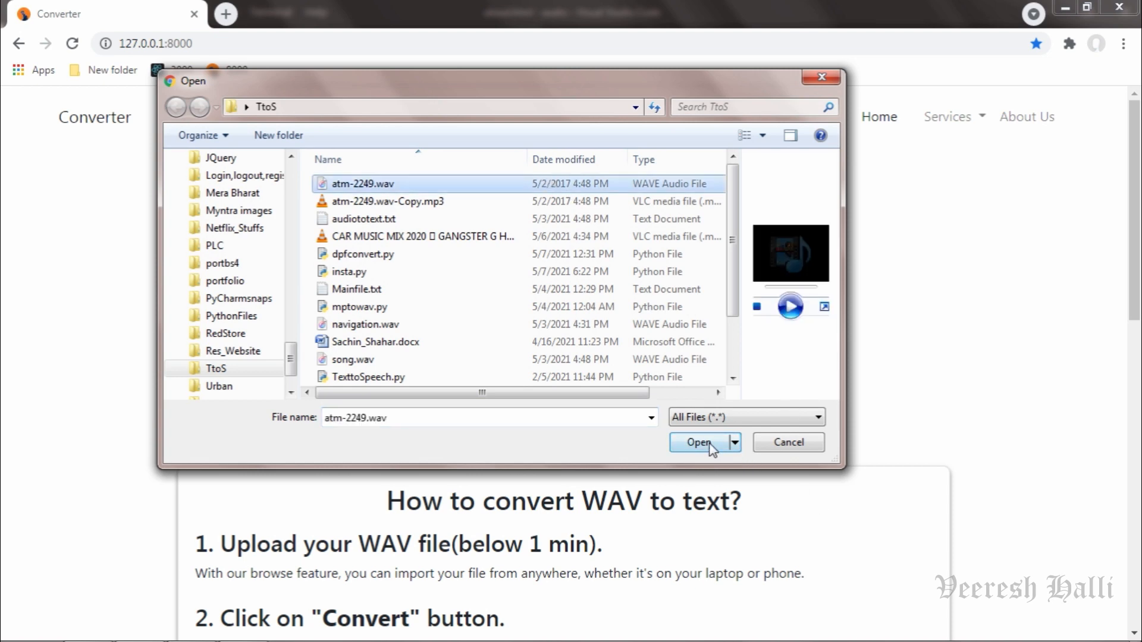
pyautogui.click(698, 442)
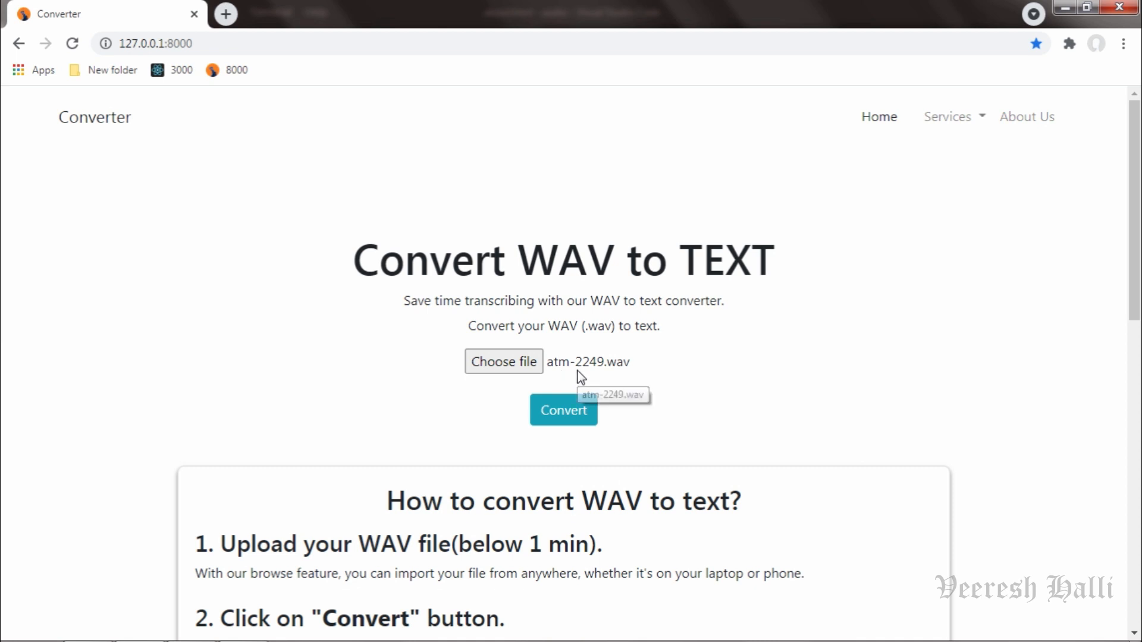
pyautogui.moveTo(626, 373)
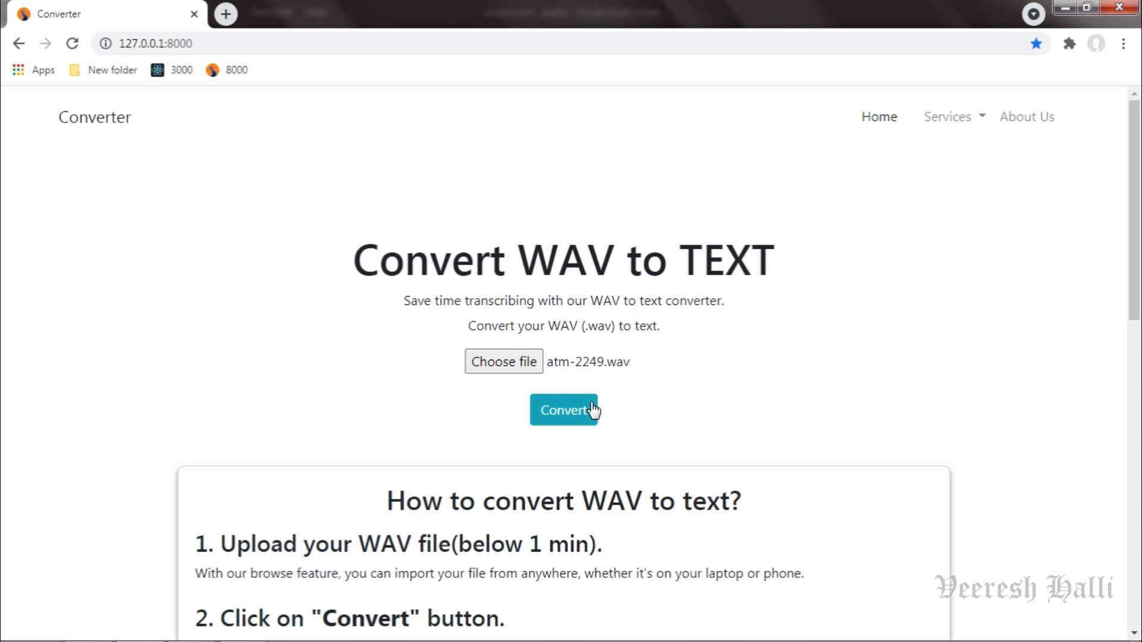
pyautogui.click(564, 409)
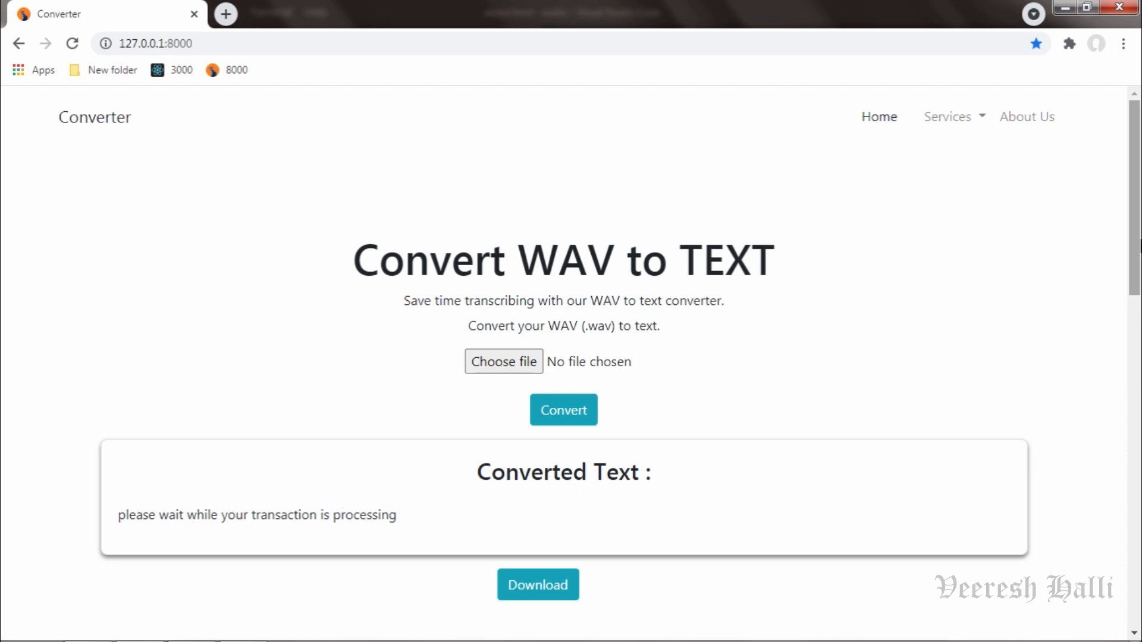
# Download converted (5).txt, compare it in Notepad with the page, then close it
pyautogui.scroll(-3)
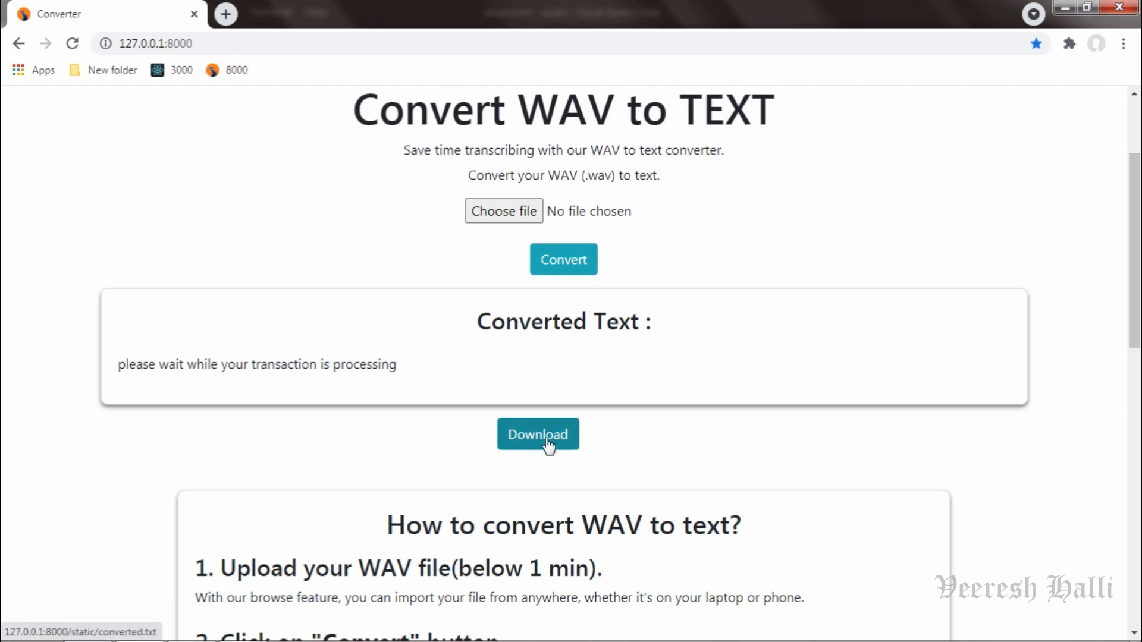
pyautogui.click(538, 435)
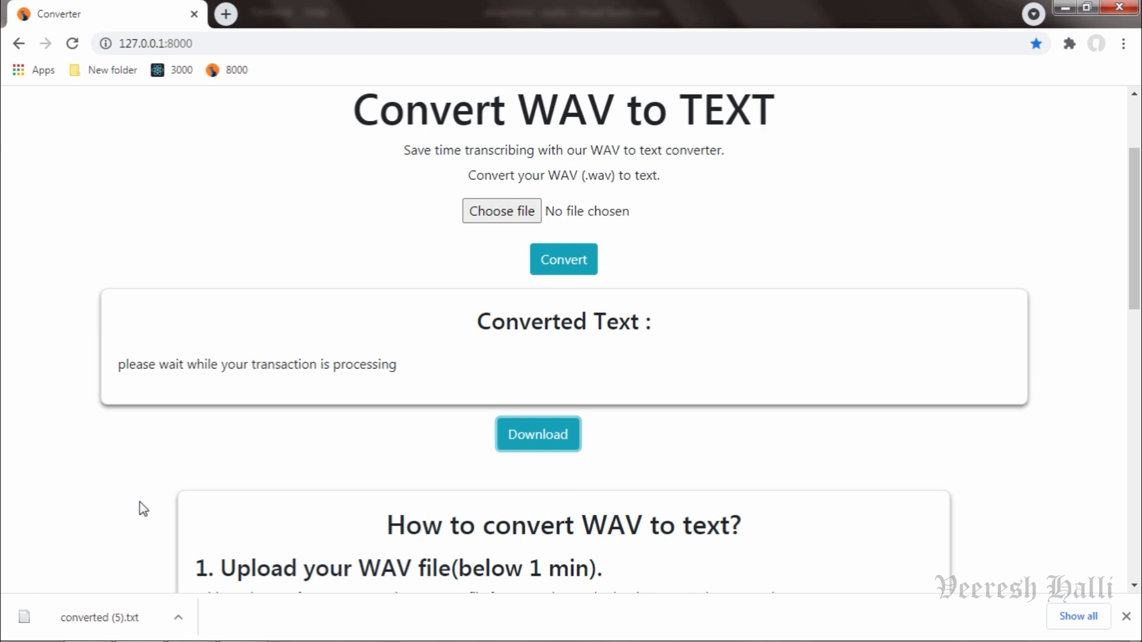
pyautogui.click(100, 617)
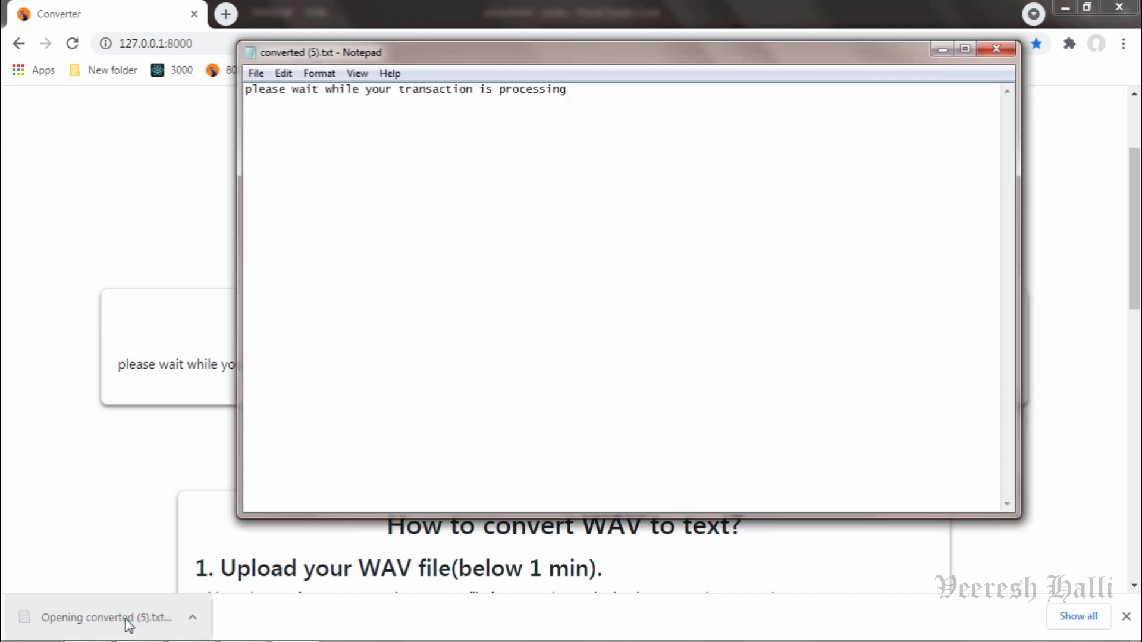
pyautogui.moveTo(635, 45)
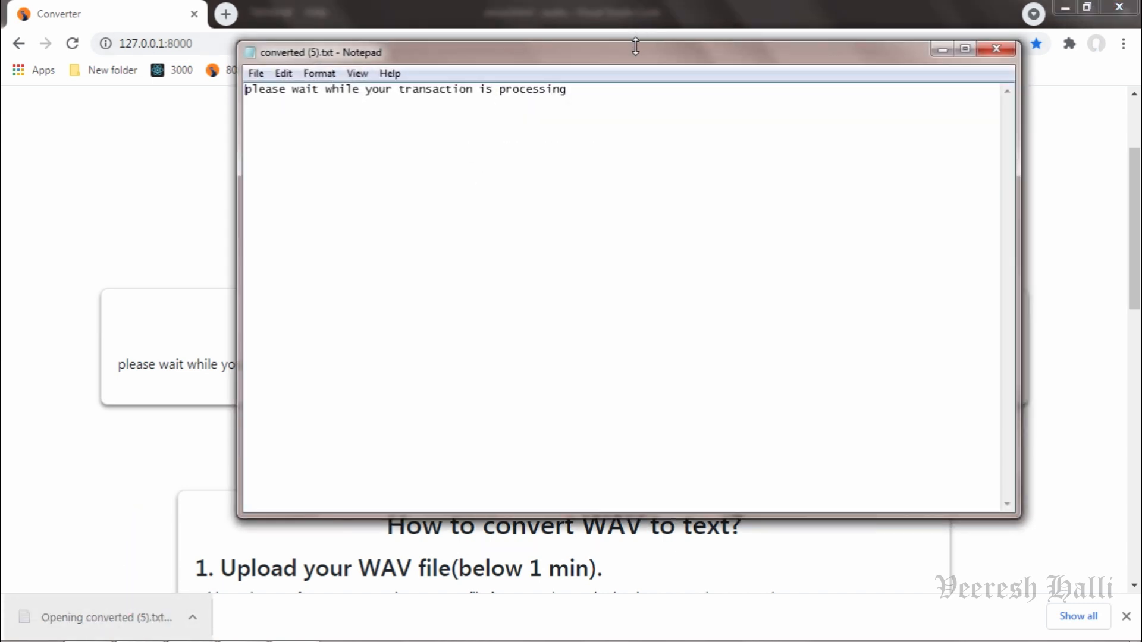
pyautogui.moveTo(633, 53); pyautogui.dragTo(878, 82)
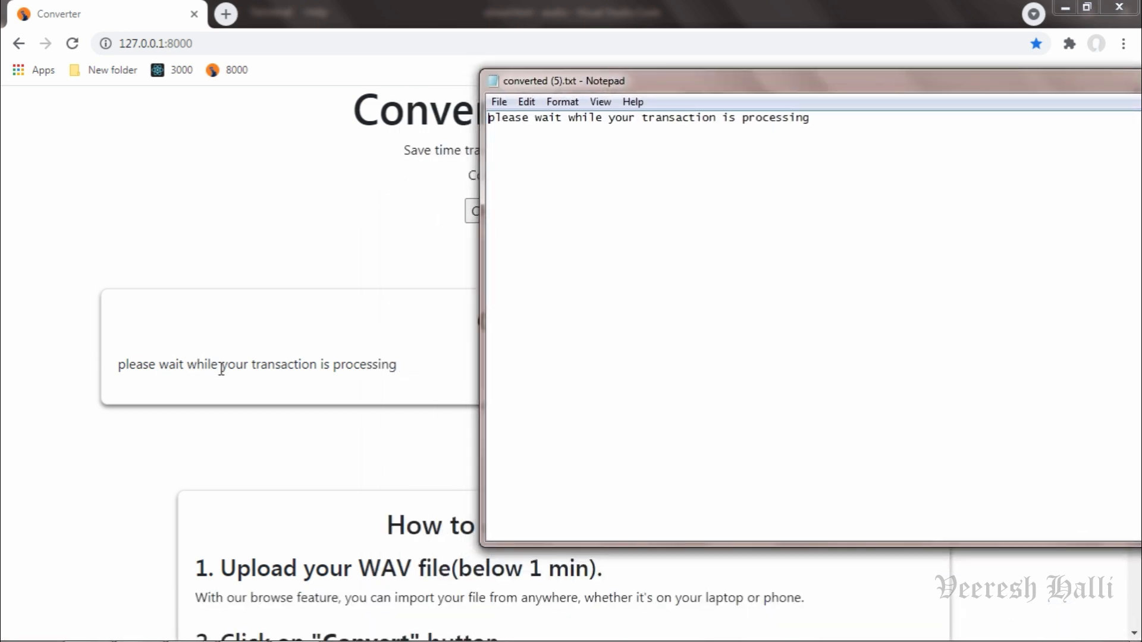
pyautogui.moveTo(714, 138)
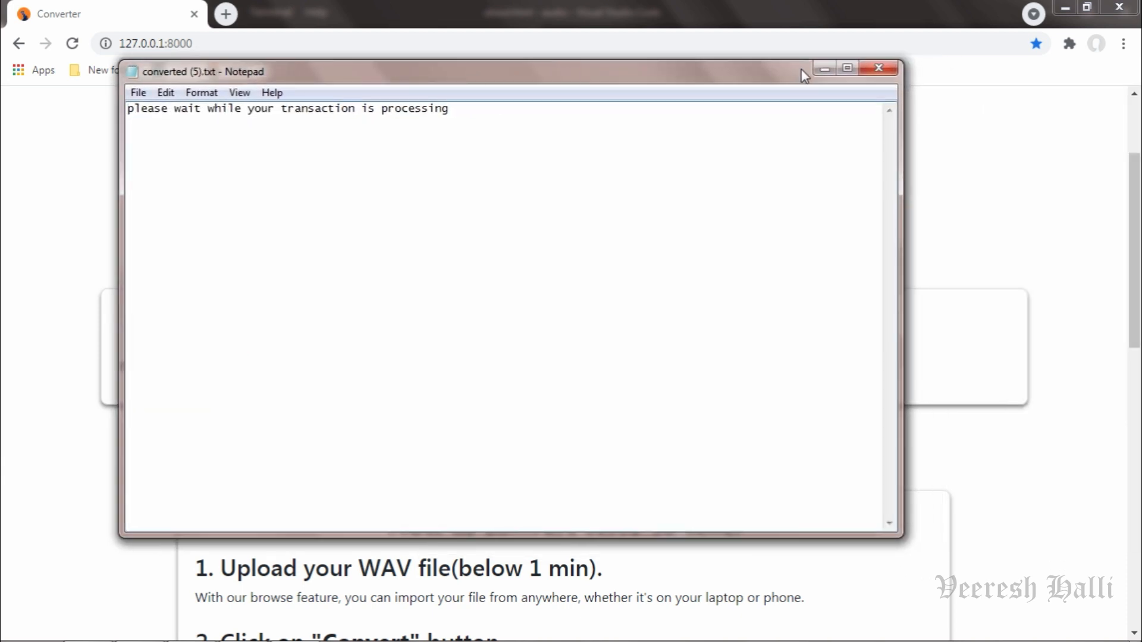
pyautogui.click(879, 68)
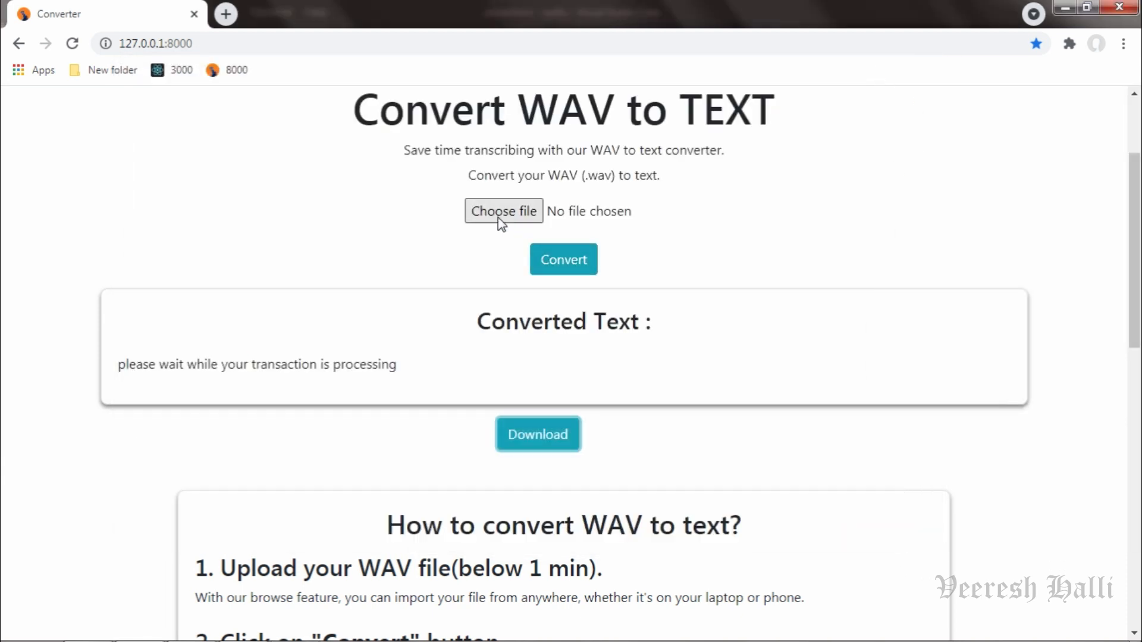
# Upload navigation.wav and convert it, producing 'navigation resume'
pyautogui.click(503, 212)
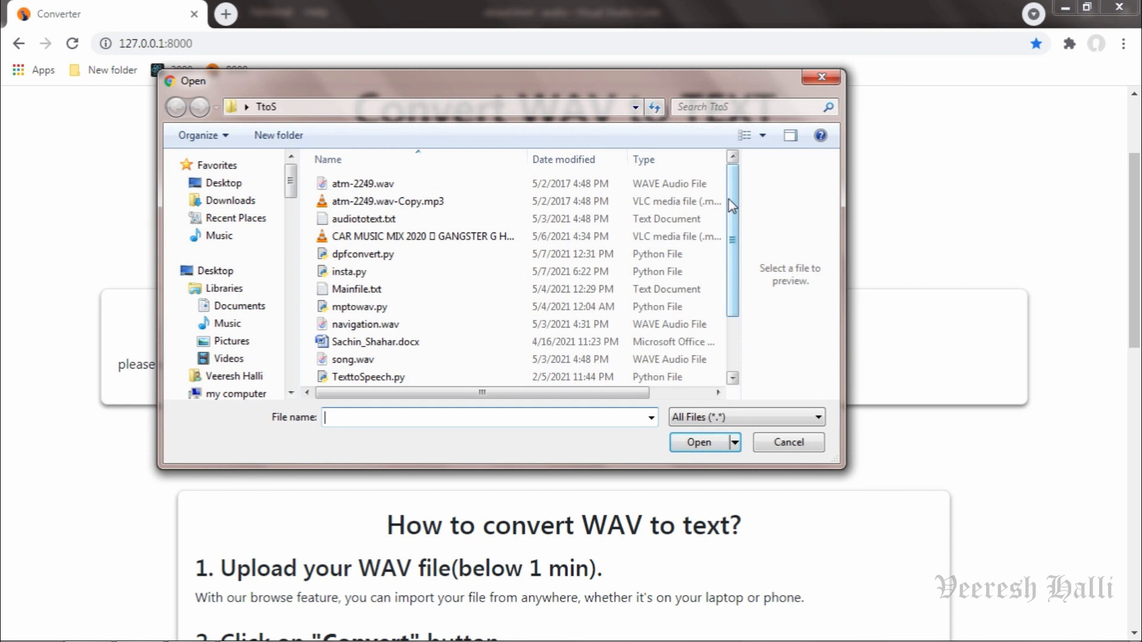
pyautogui.scroll(-3)
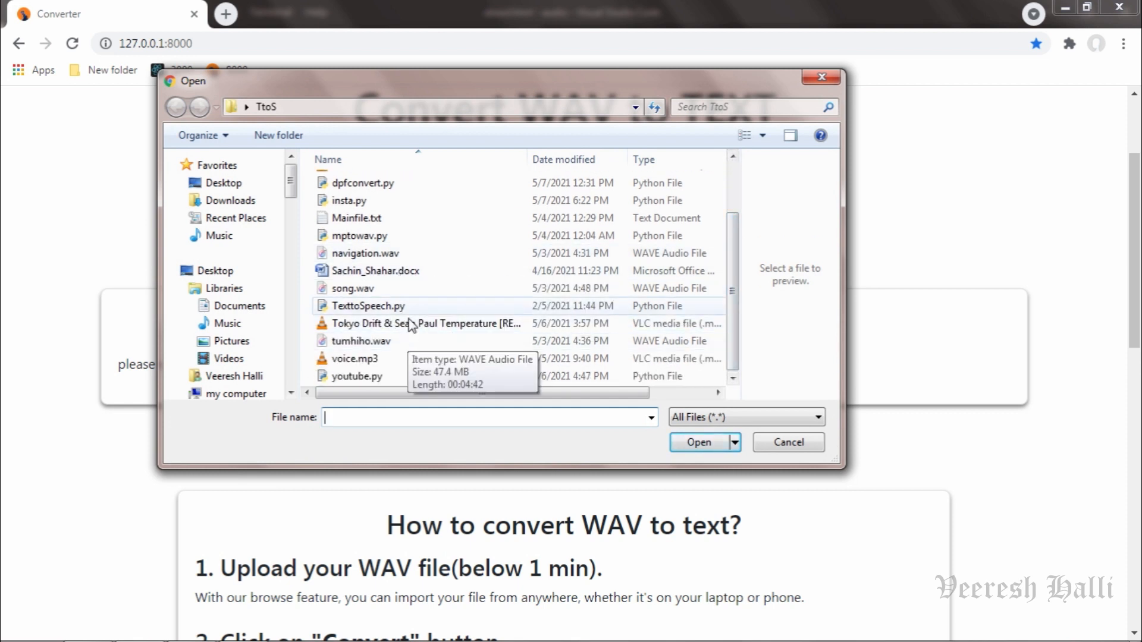
pyautogui.moveTo(392, 253)
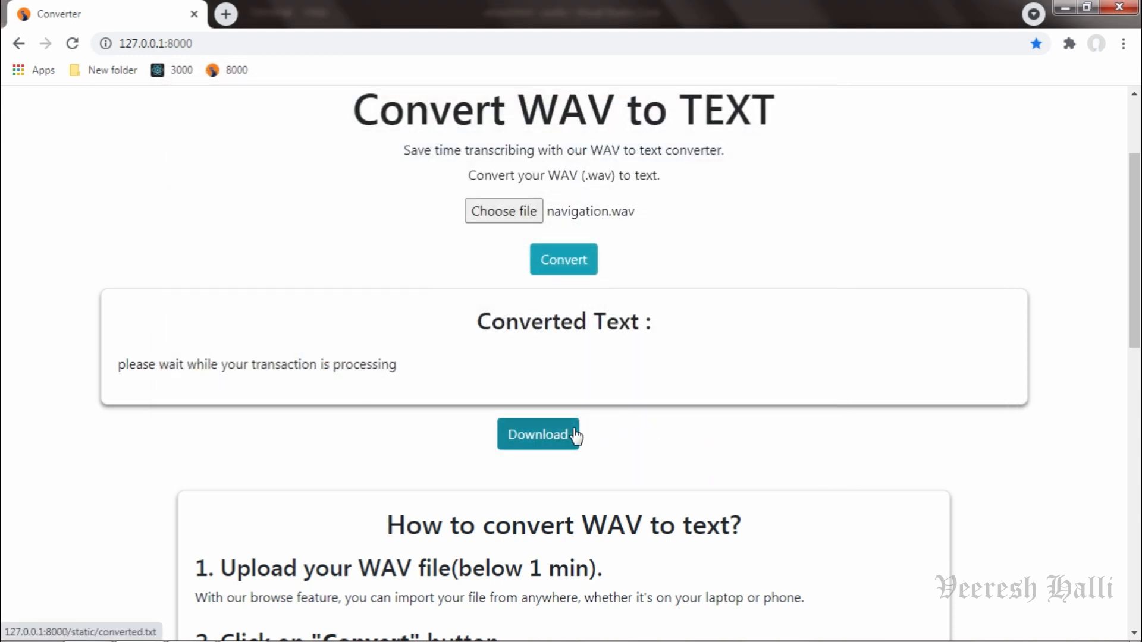
pyautogui.moveTo(609, 243)
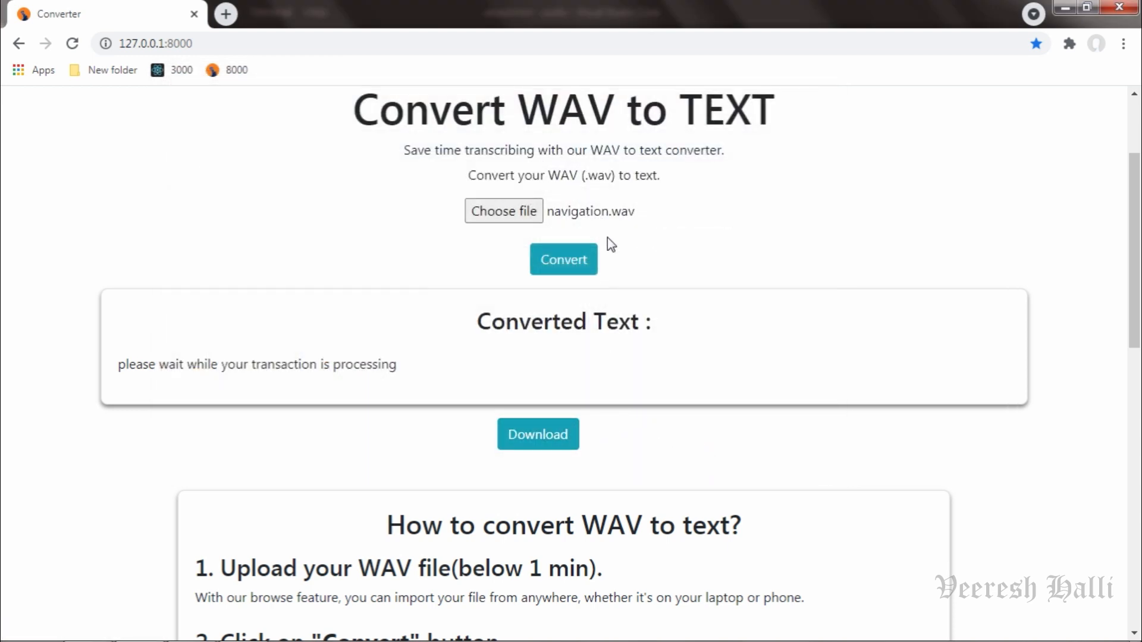
pyautogui.click(564, 259)
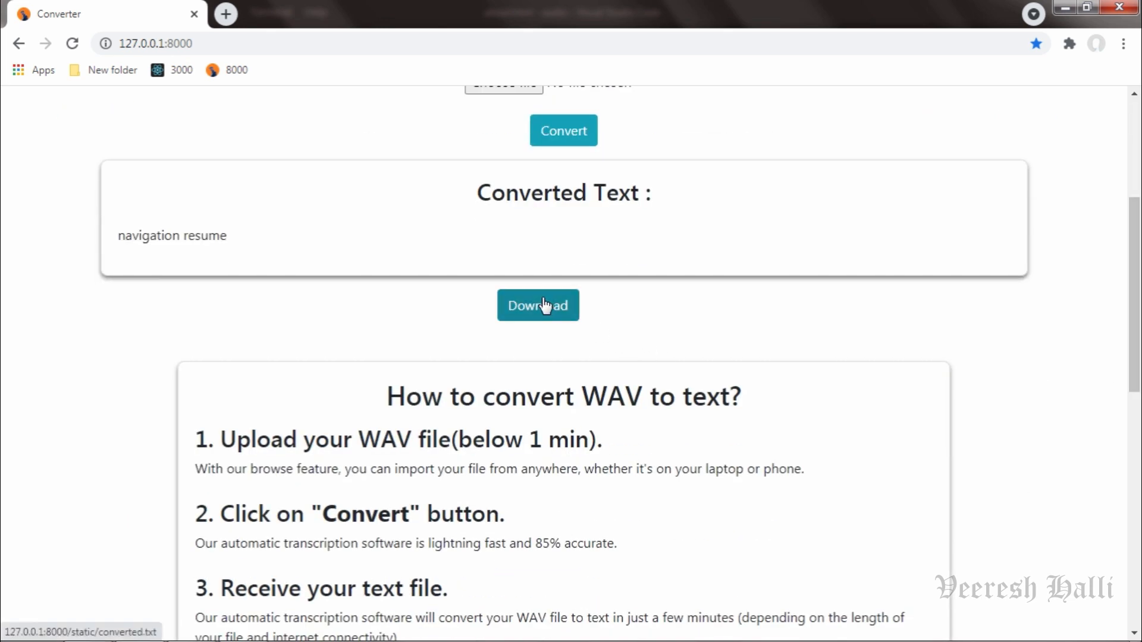
# Download converted (6).txt and open it in Notepad to check 'navigation resume'
pyautogui.click(538, 305)
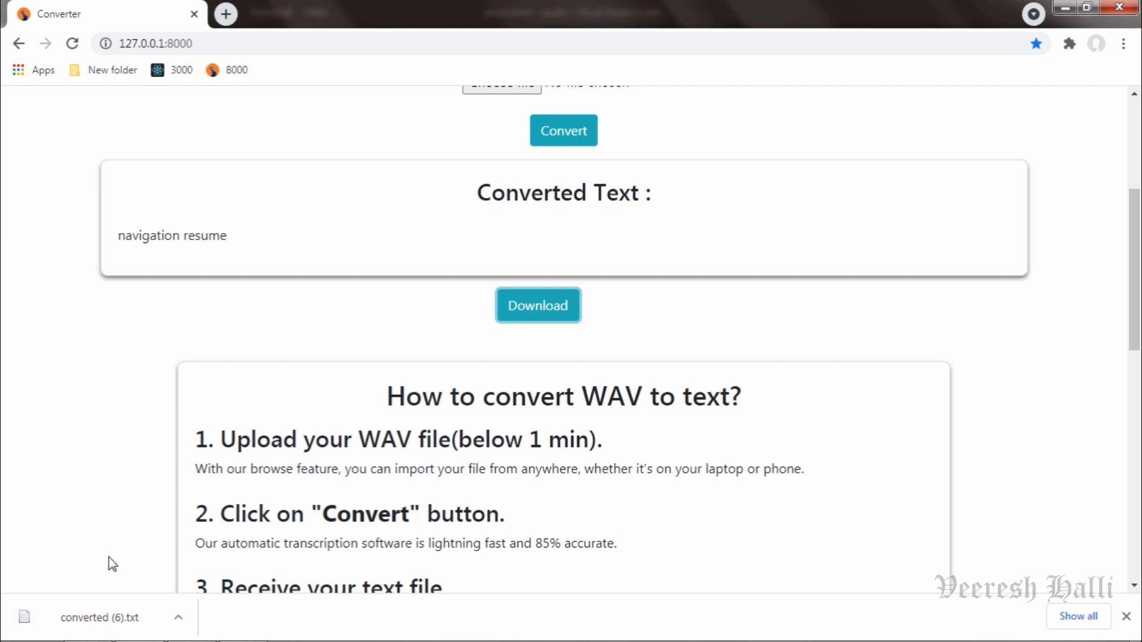
pyautogui.click(99, 616)
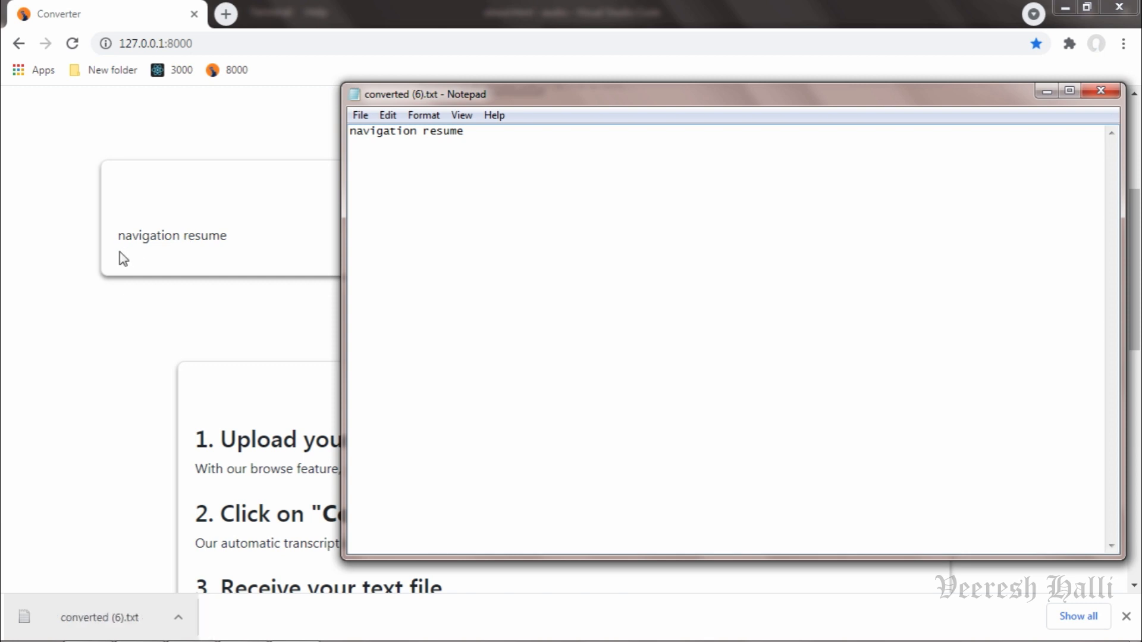
pyautogui.moveTo(789, 120)
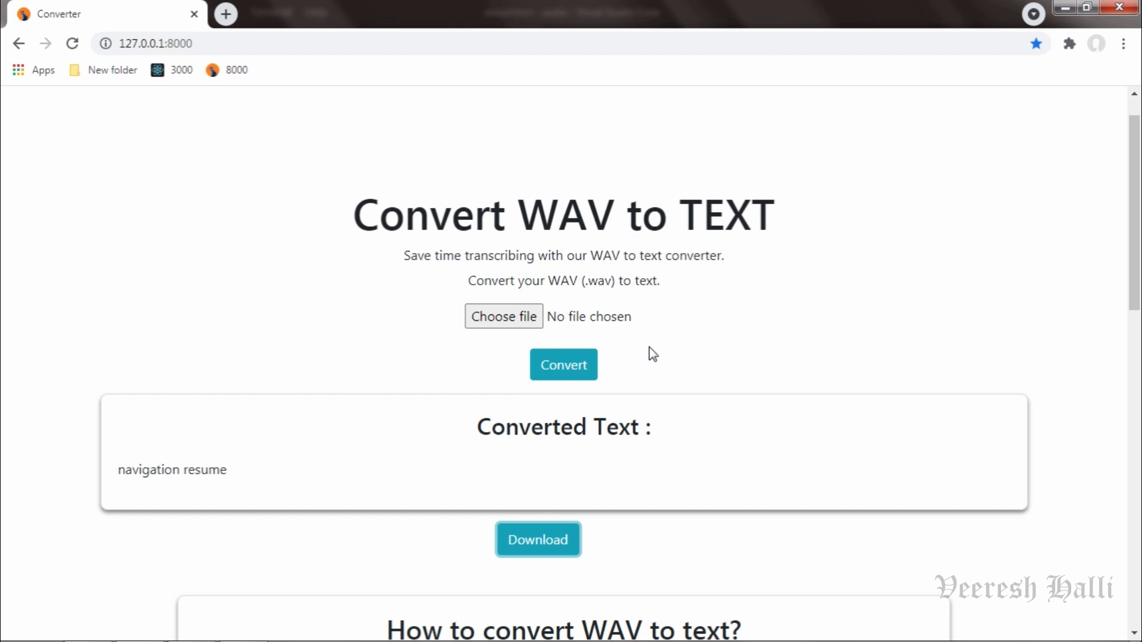
pyautogui.moveTo(612, 367)
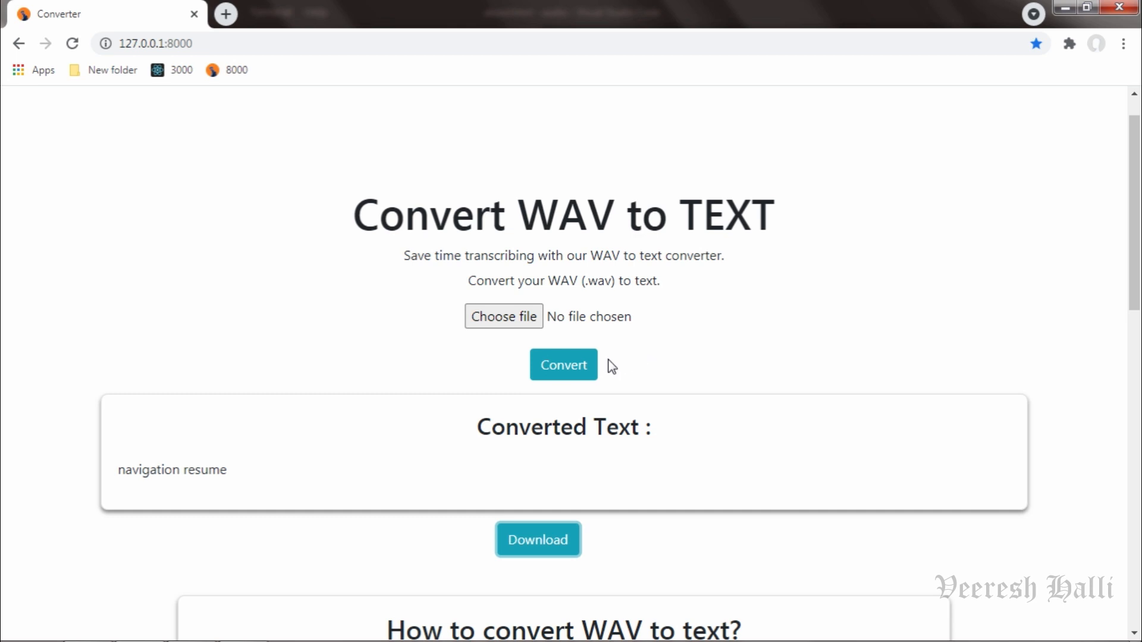
pyautogui.moveTo(564, 365)
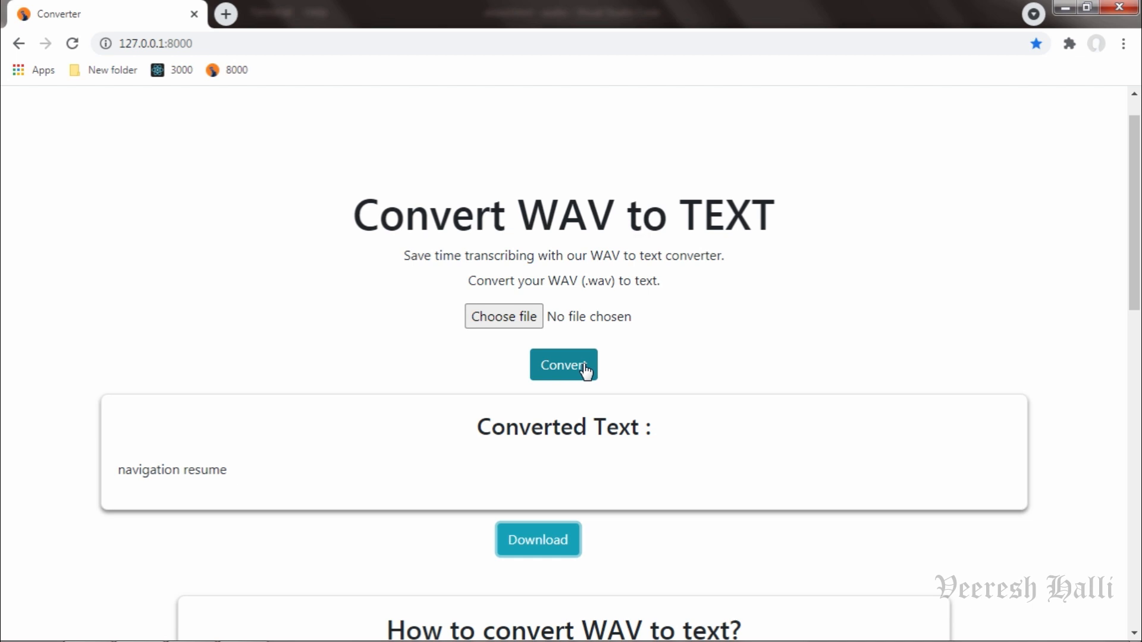
# Convert with no file chosen, showing 'Please upload a WAV file'
pyautogui.click(563, 365)
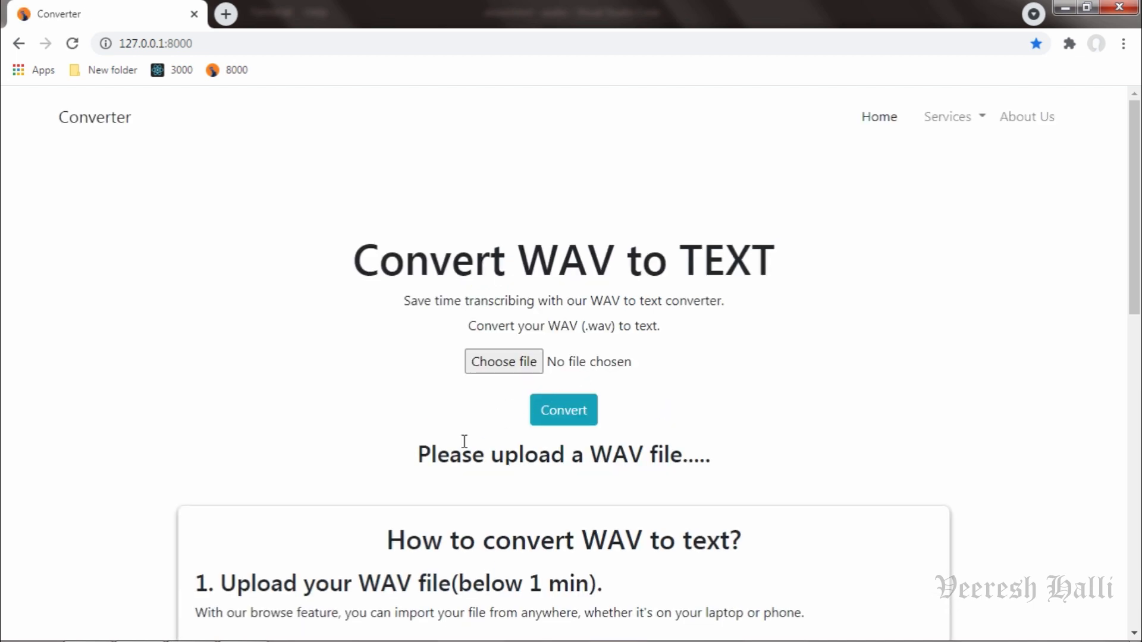
pyautogui.scroll(-3)
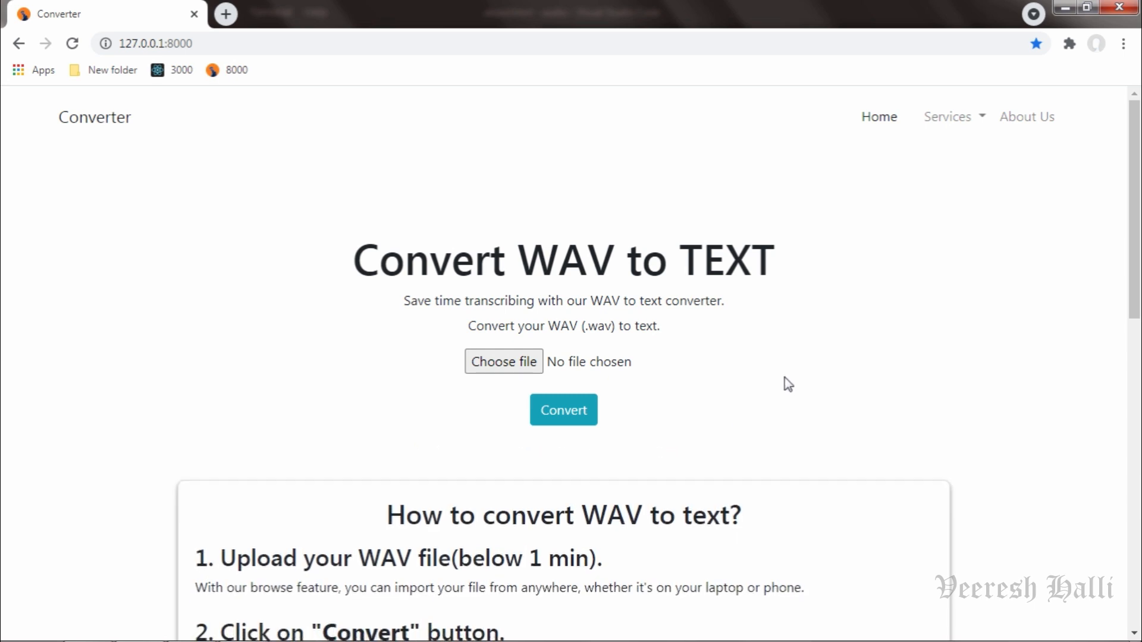
pyautogui.scroll(-3)
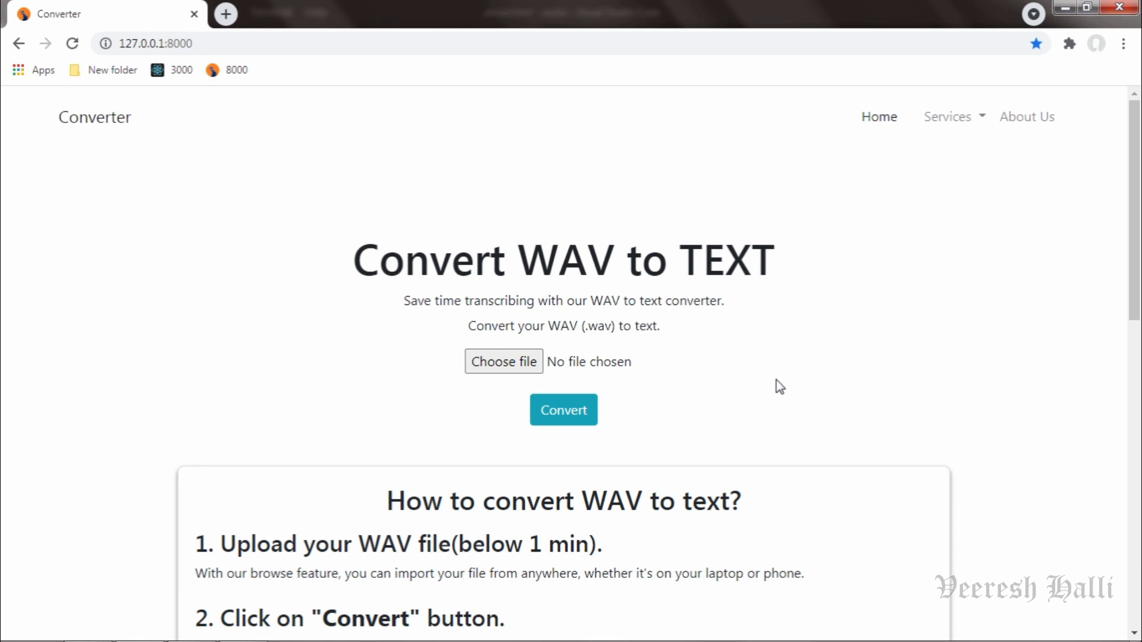